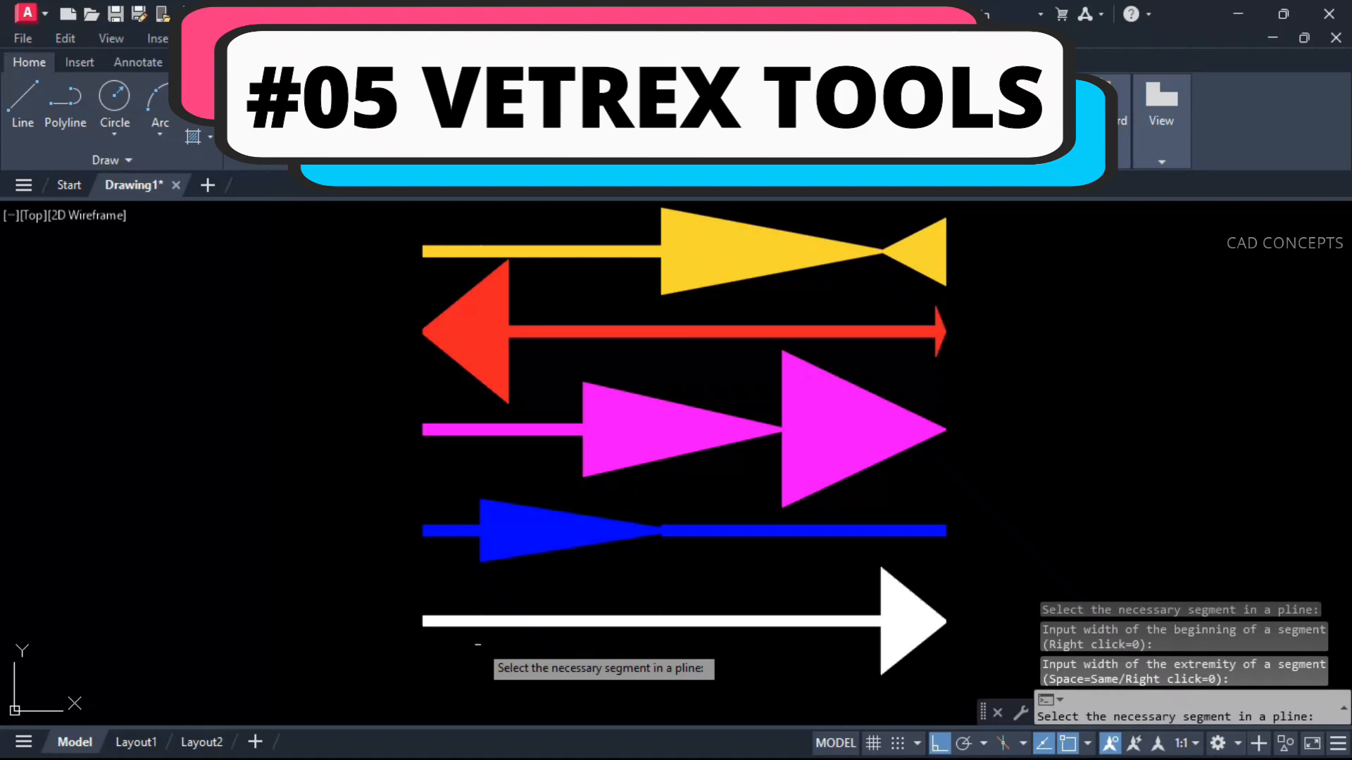
With XXS, push the left arc lobe outward and shift the upper-left wall of the yellow outline.
left_click(628, 614)
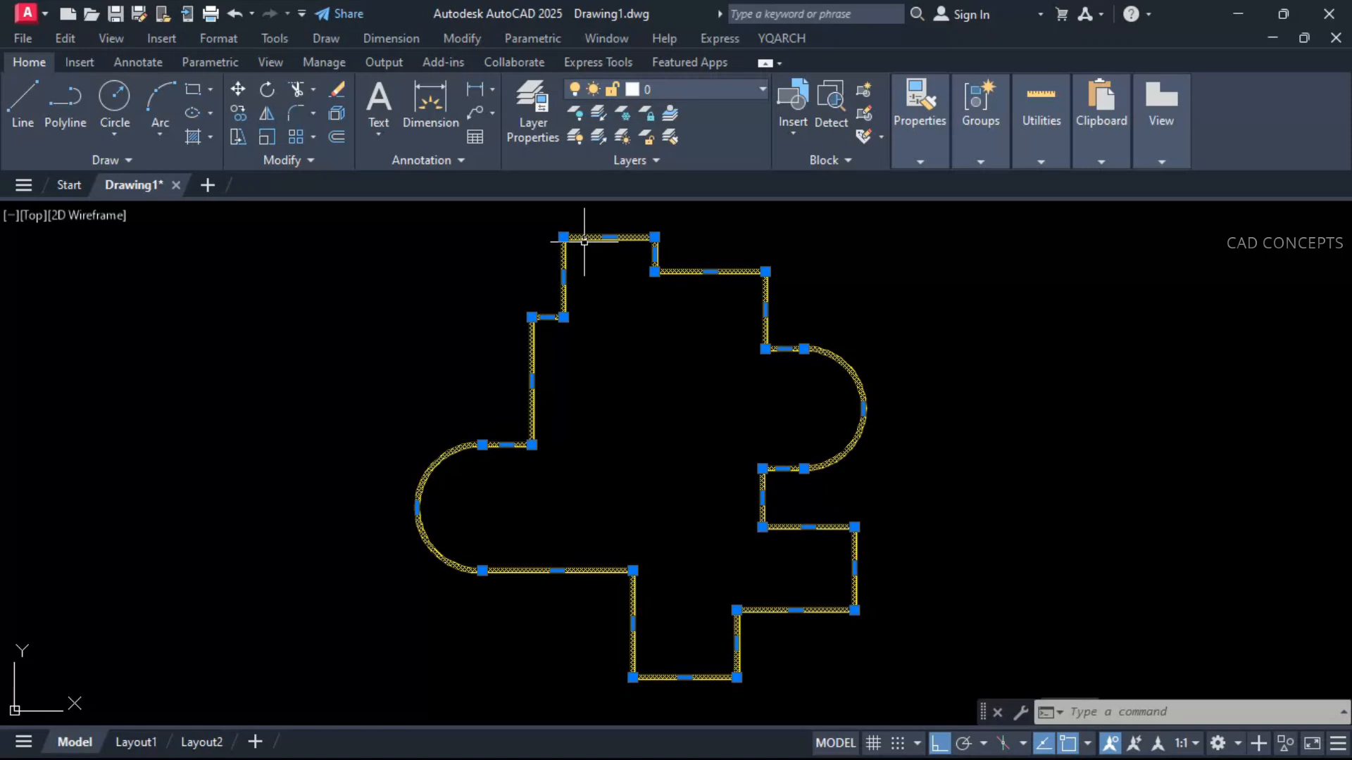
mouse_move(674, 314)
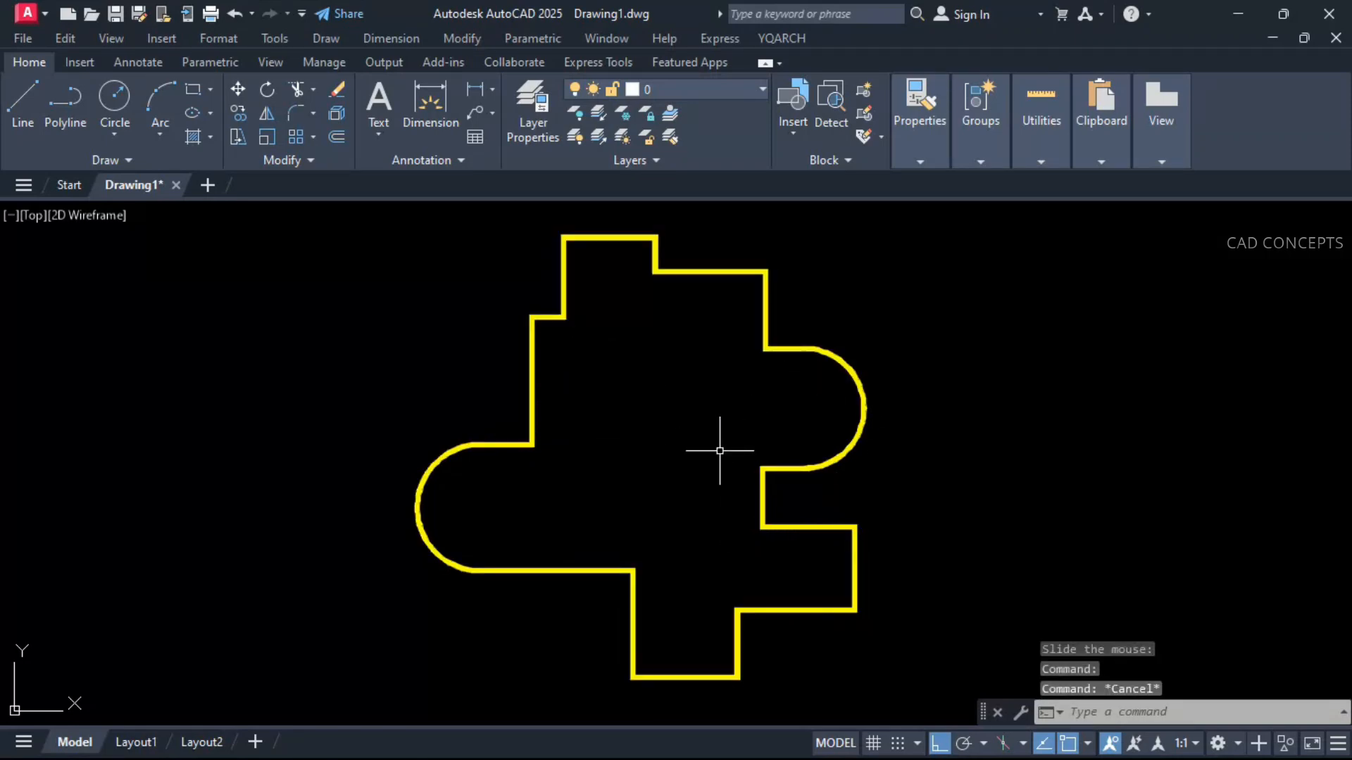
type("XXS")
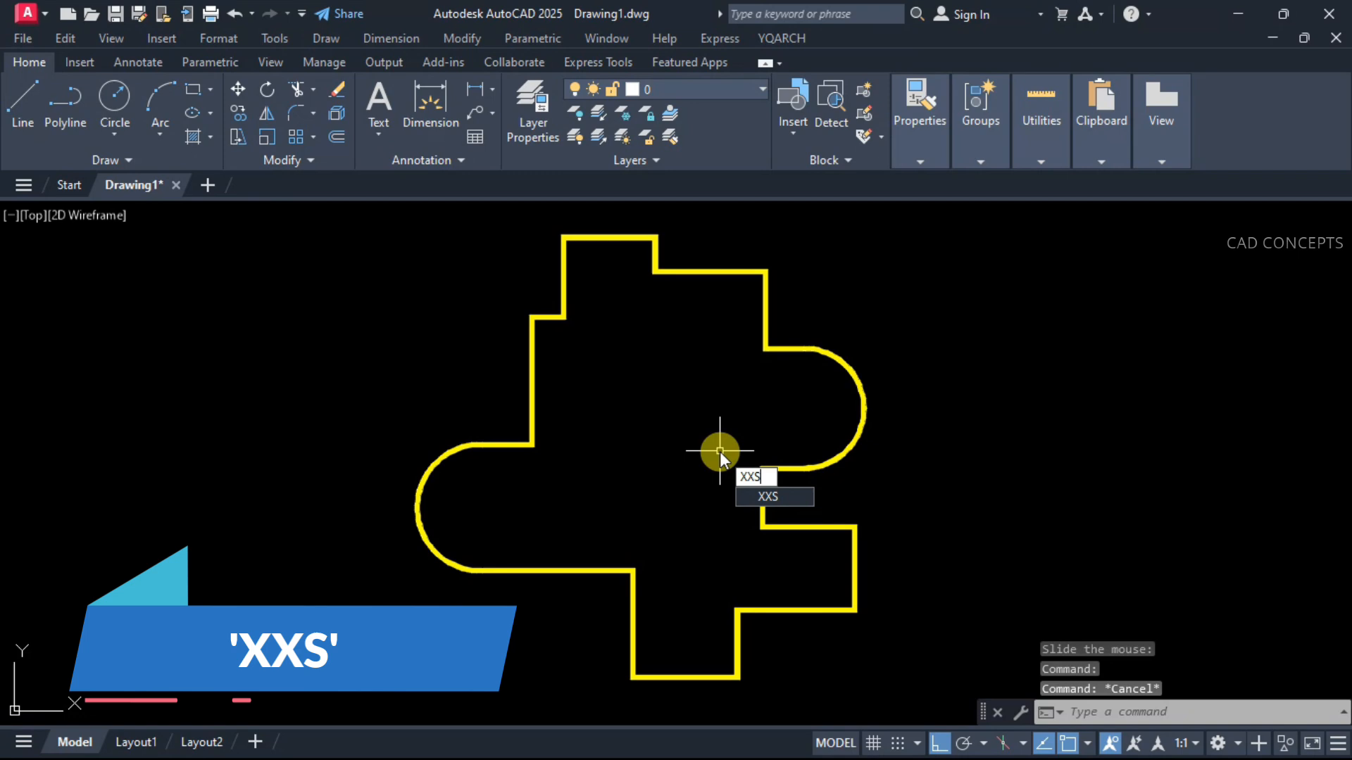
key("Enter")
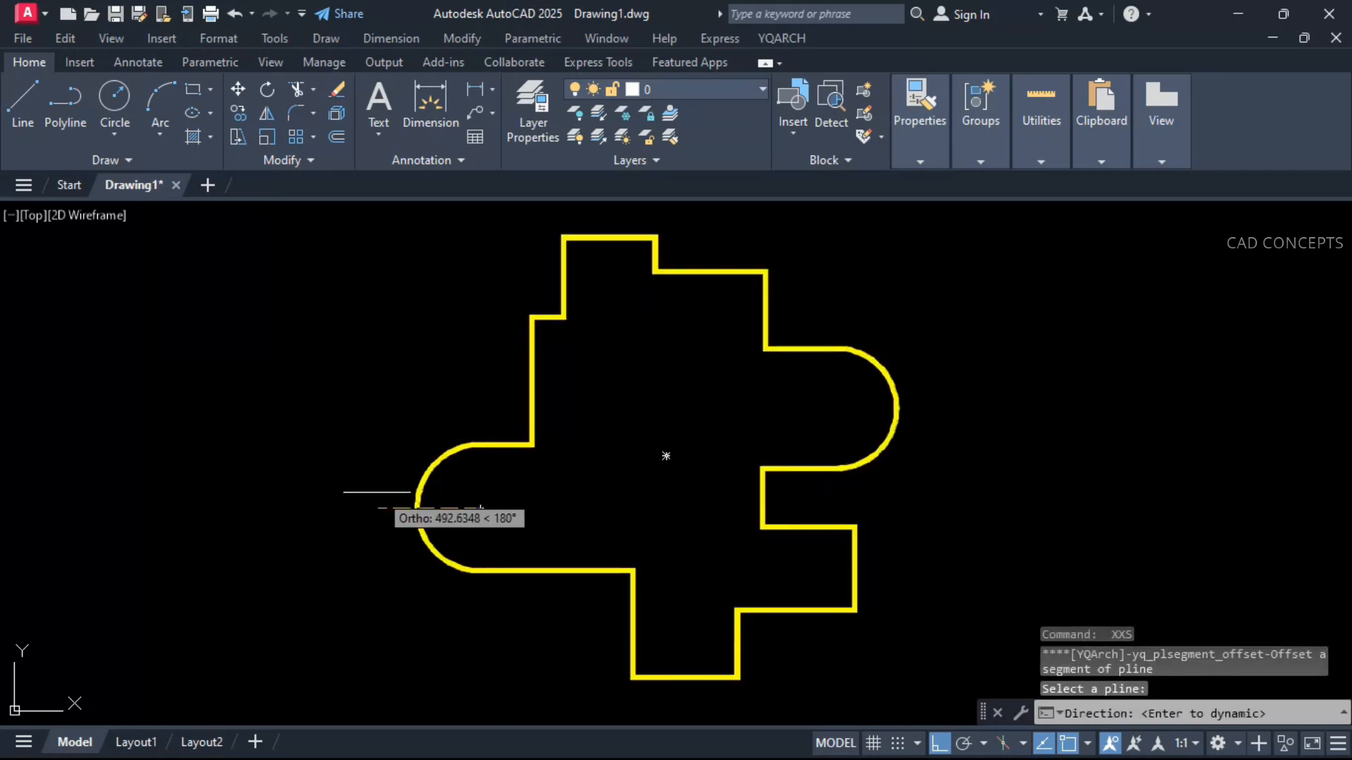
left_click(483, 487)
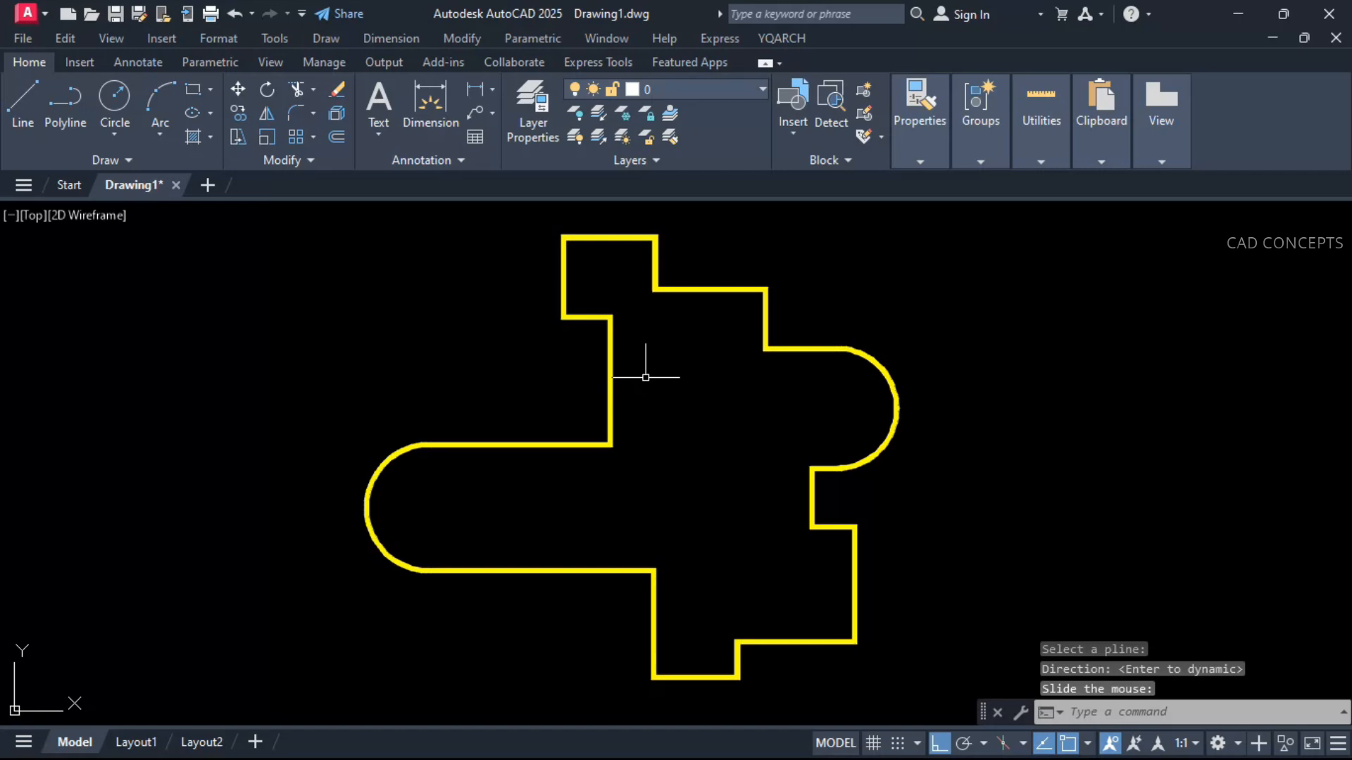
left_click(707, 287)
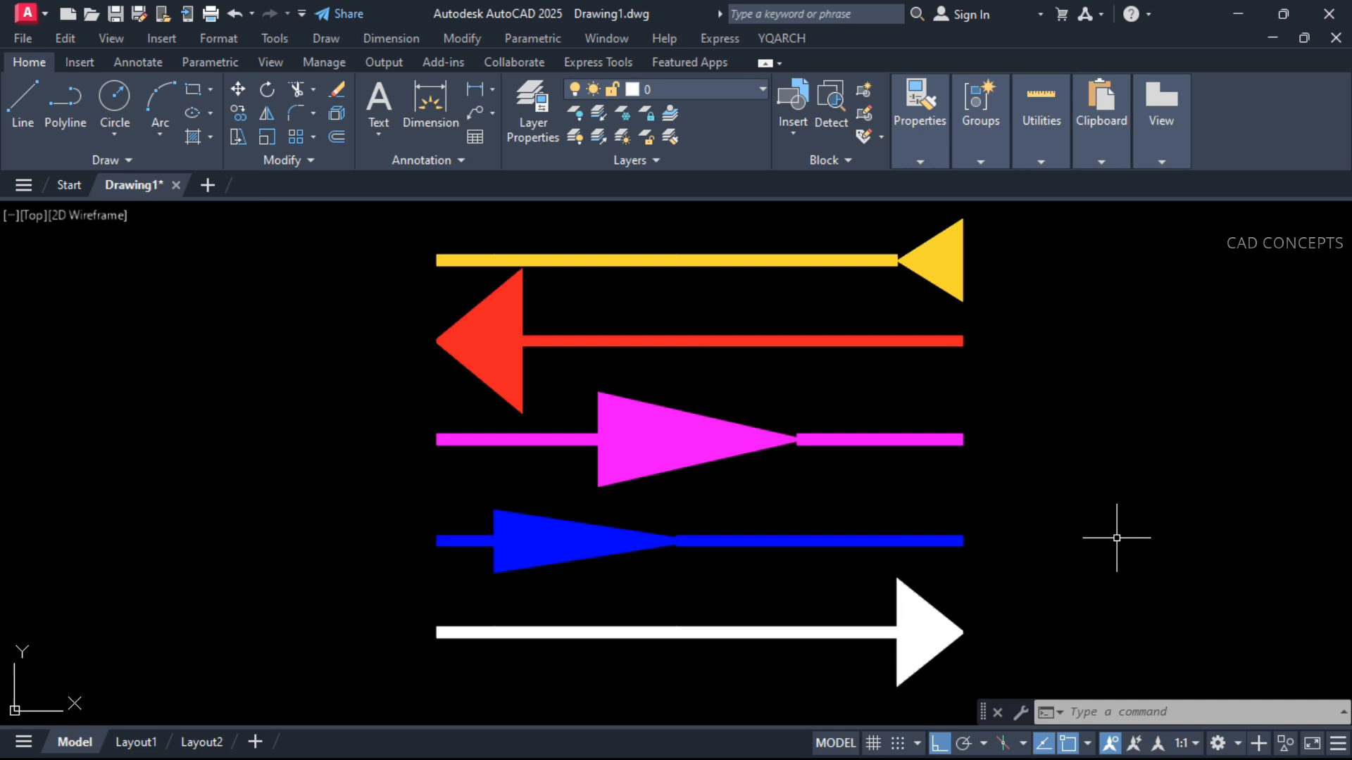
With XXW, re-width red arrow segments to give it a small right tip.
type("XX")
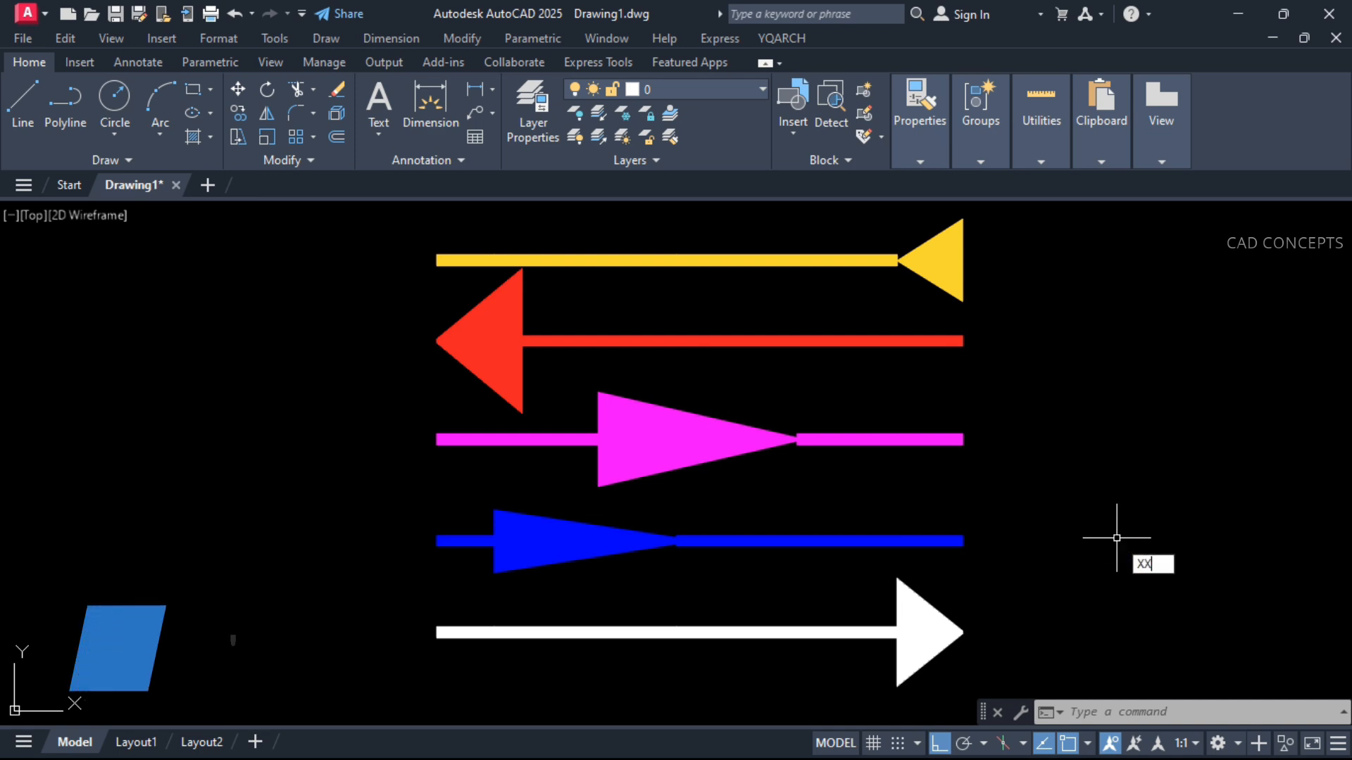
type("XXW")
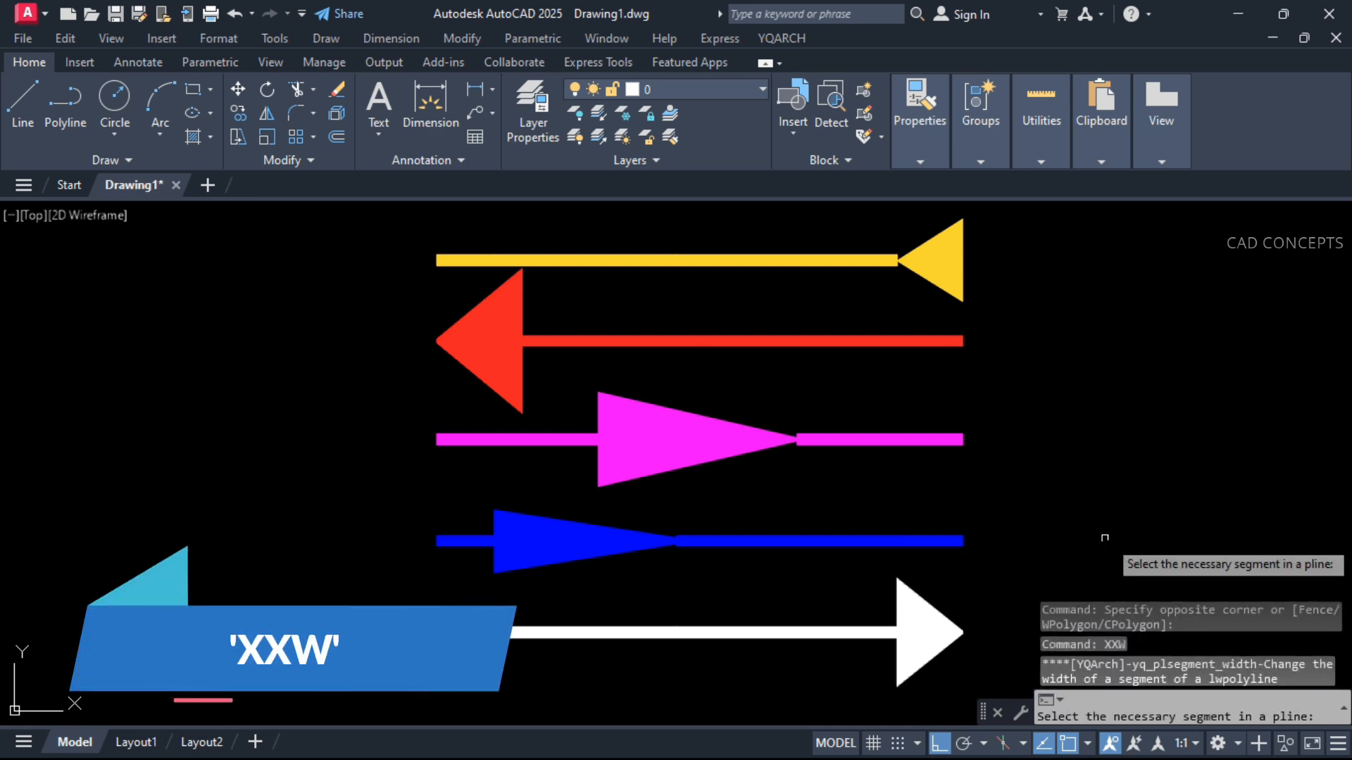
left_click(938, 286)
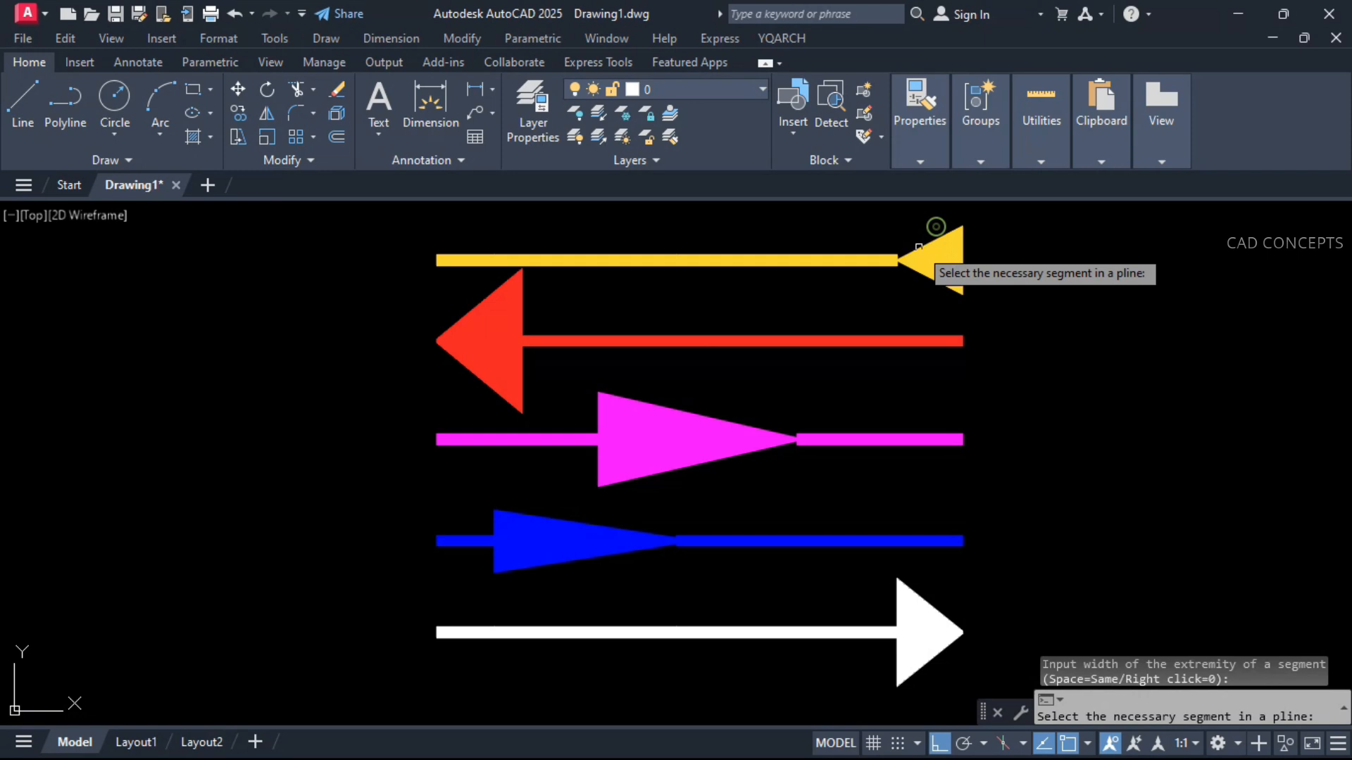
left_click(953, 346)
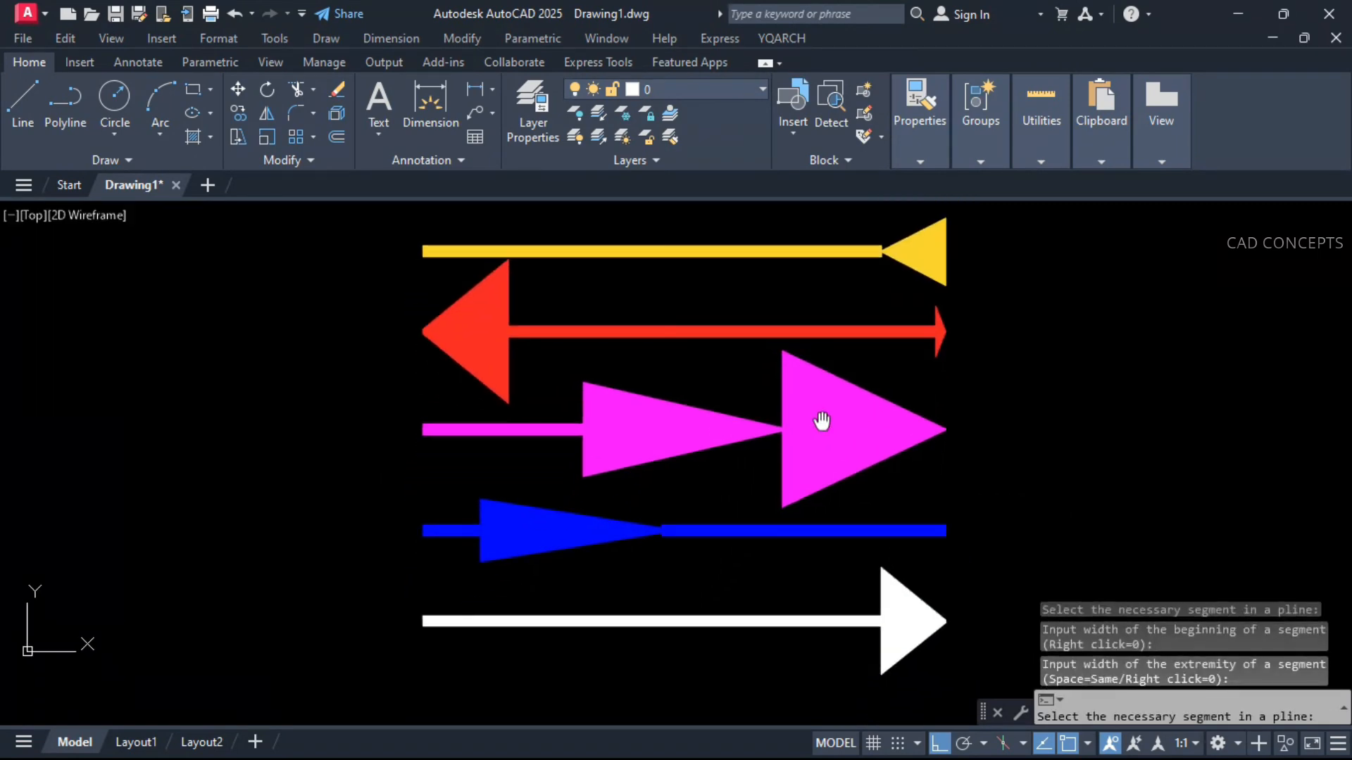
Widen the magenta arrow into a second large triangle and taper the yellow arrow into a wedge.
left_click(673, 296)
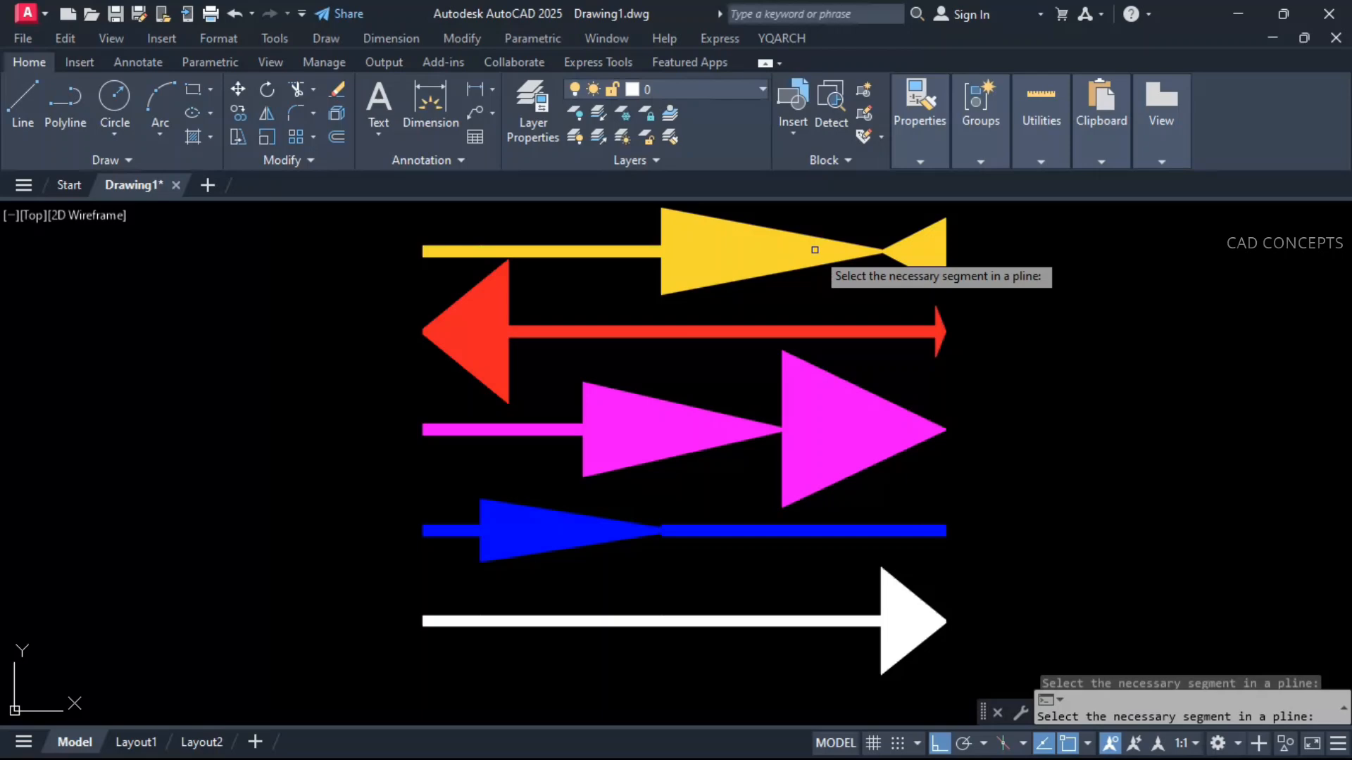
left_click(528, 621)
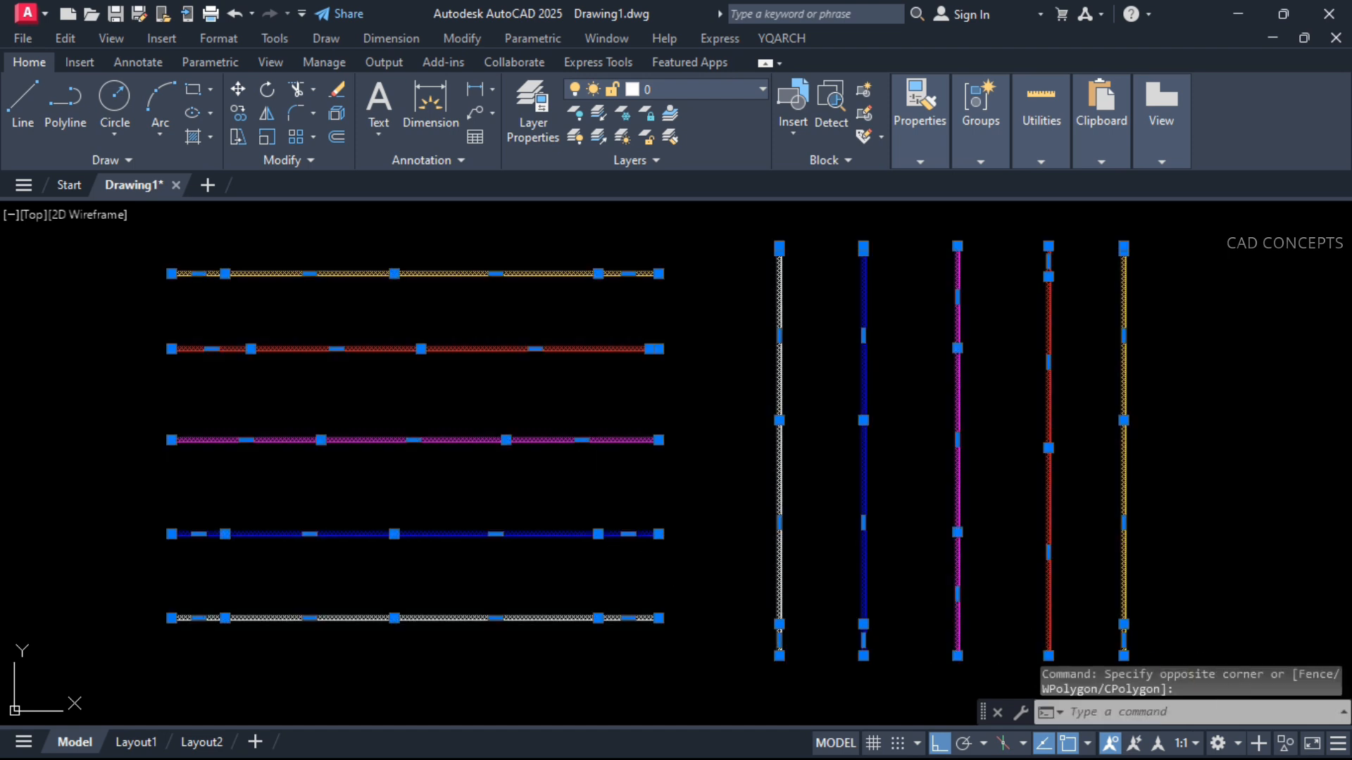
Clear the selection and run XXD to curve the white vertical polyline's segments.
key("Escape")
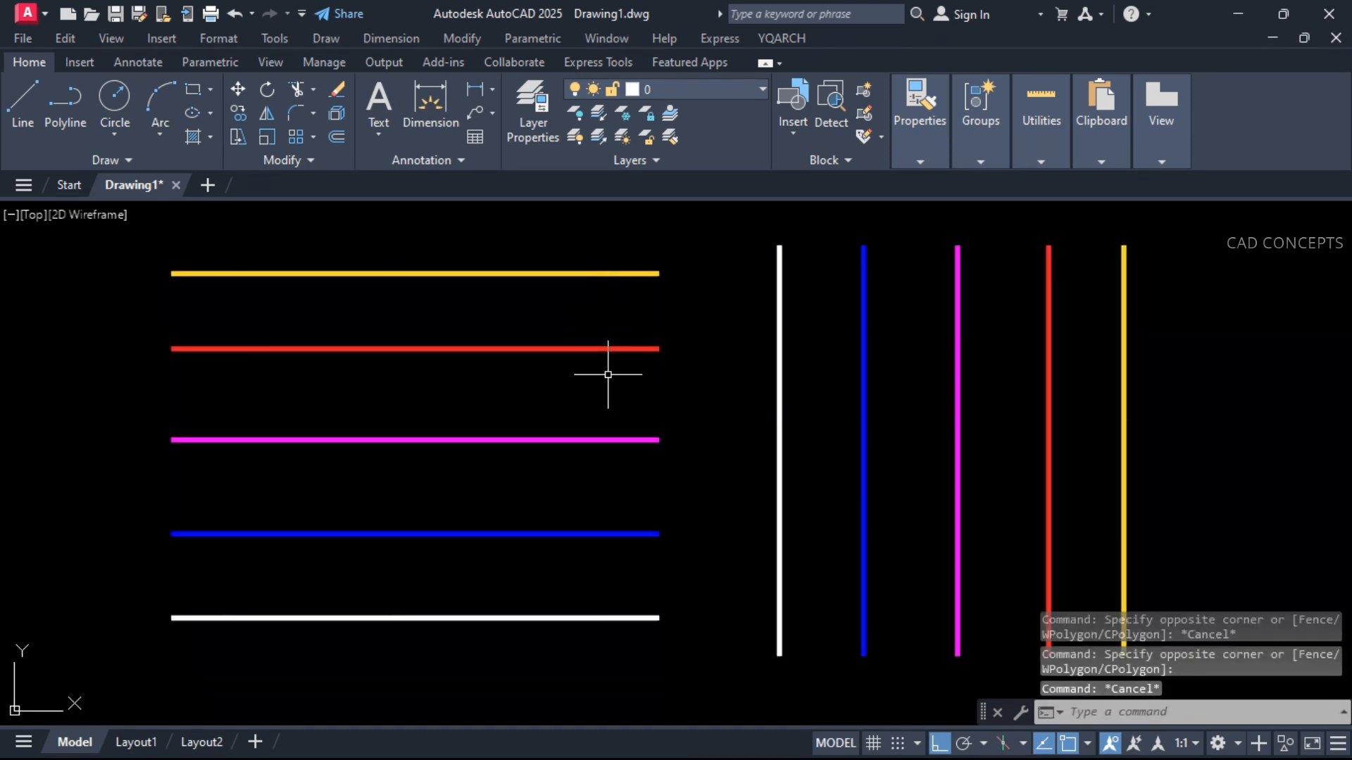
type("XXD")
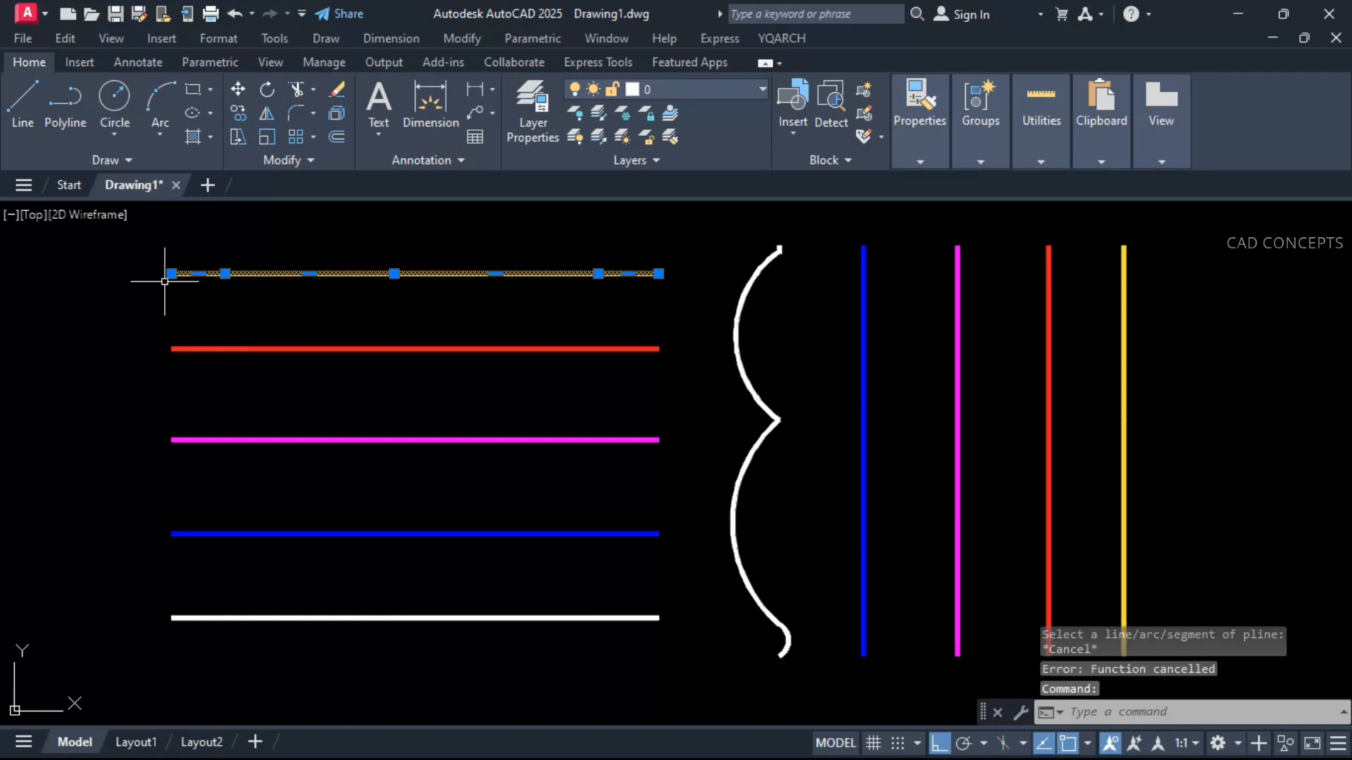
mouse_move(272, 271)
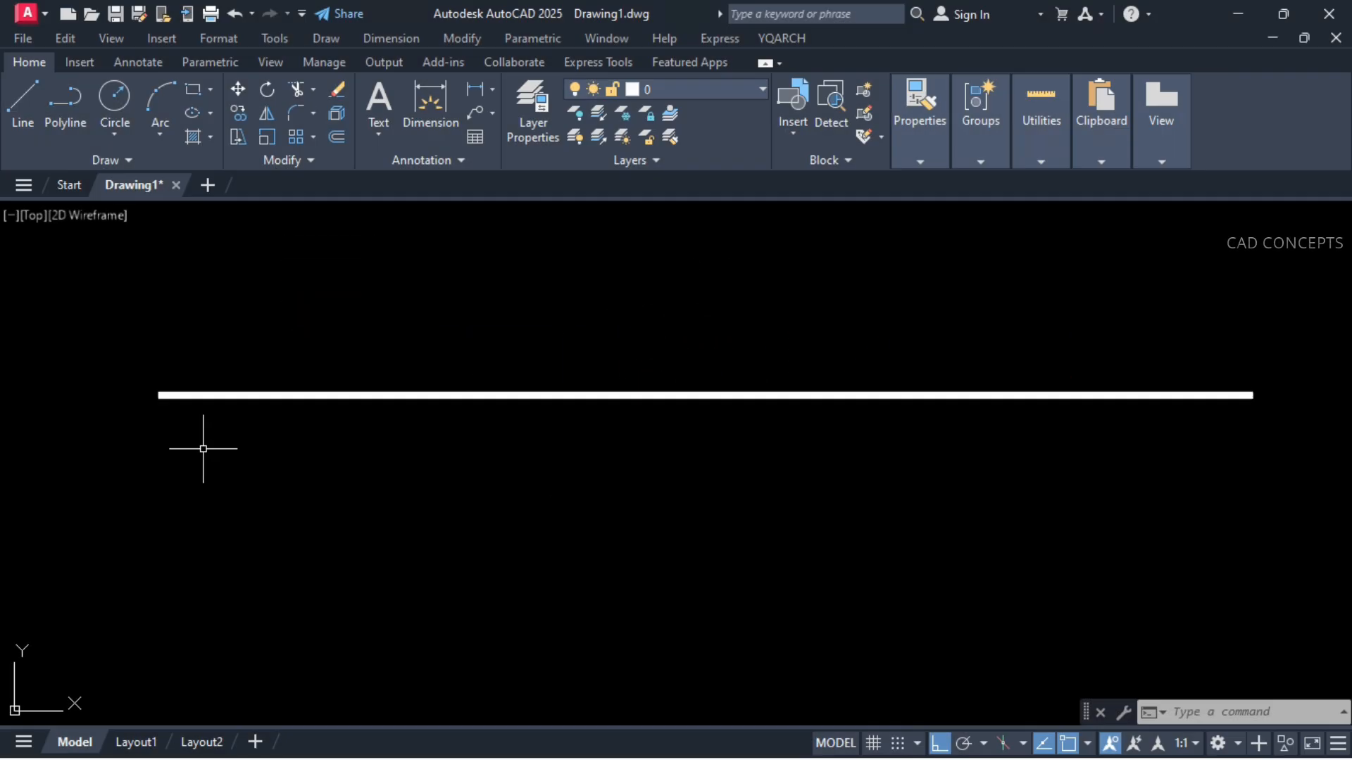
left_click(605, 395)
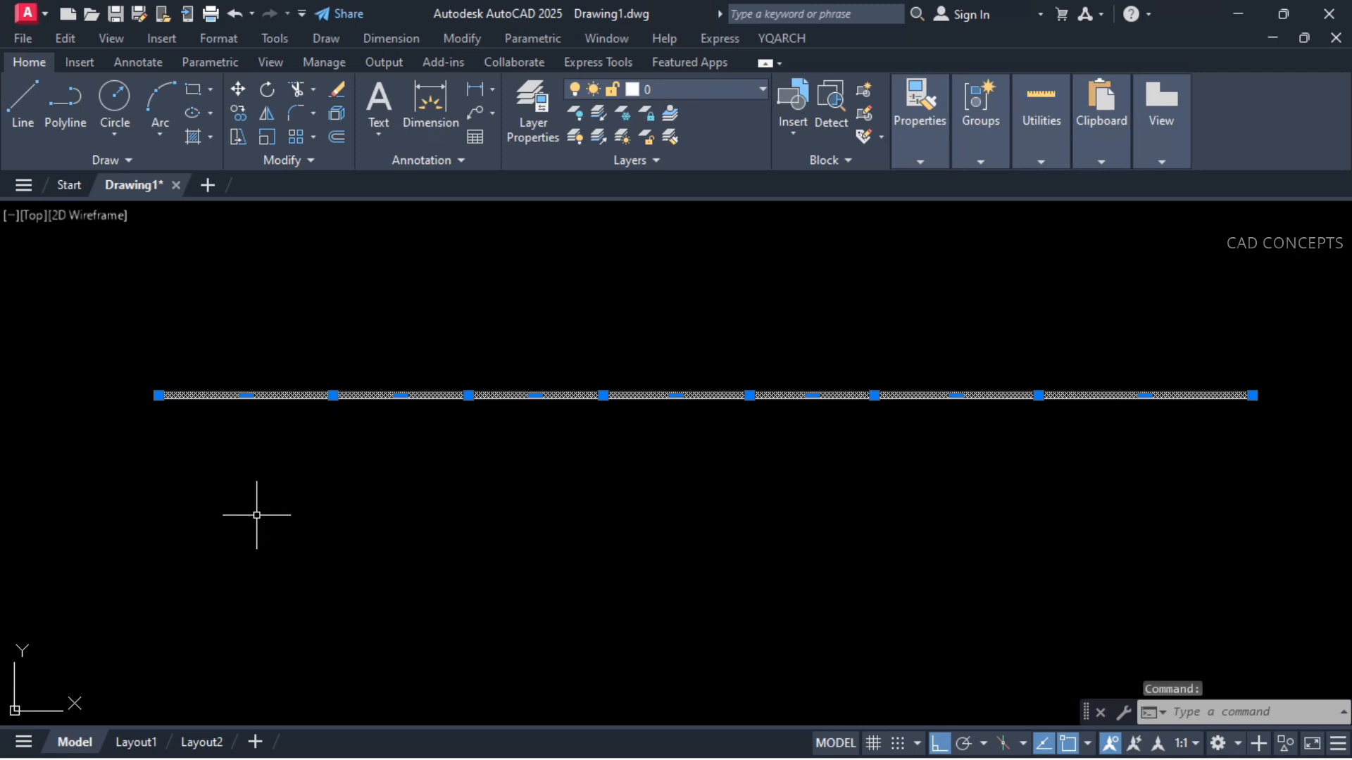
mouse_move(866, 405)
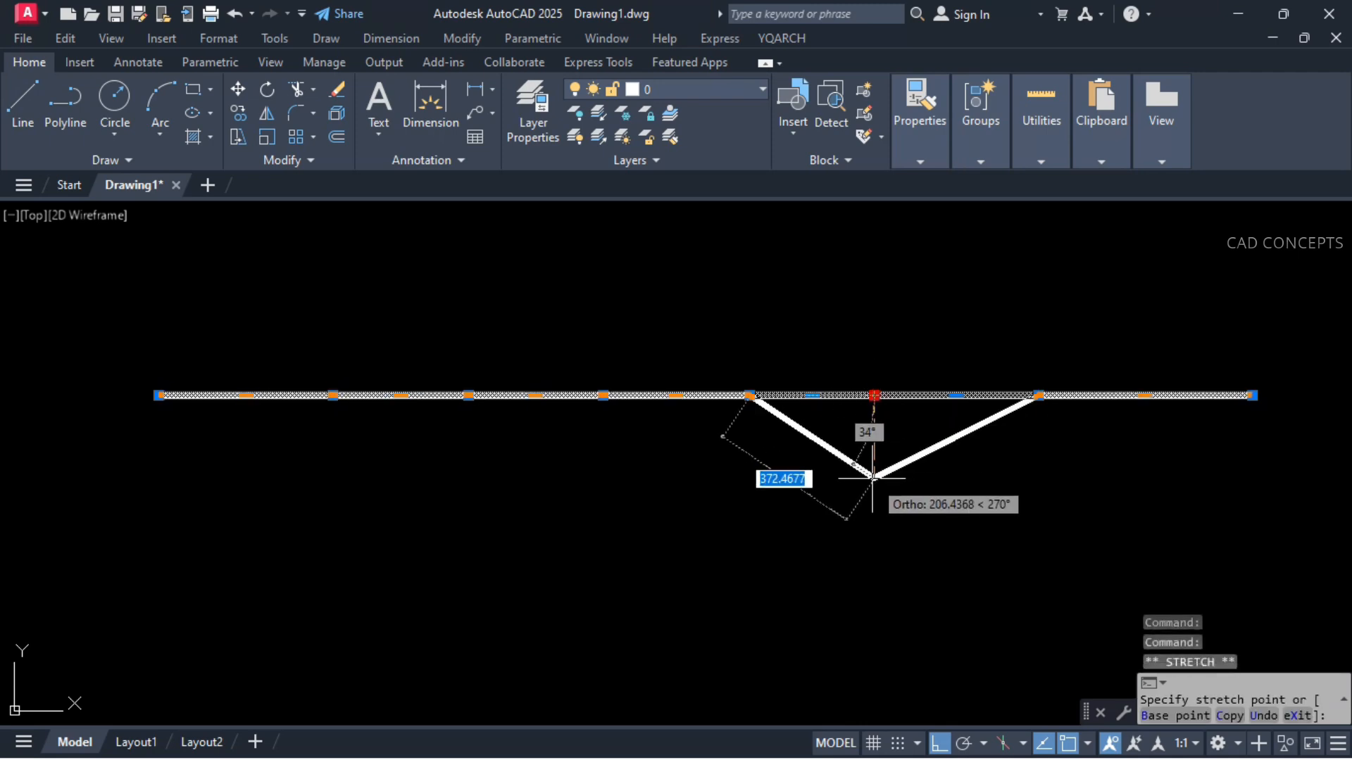
key("Escape")
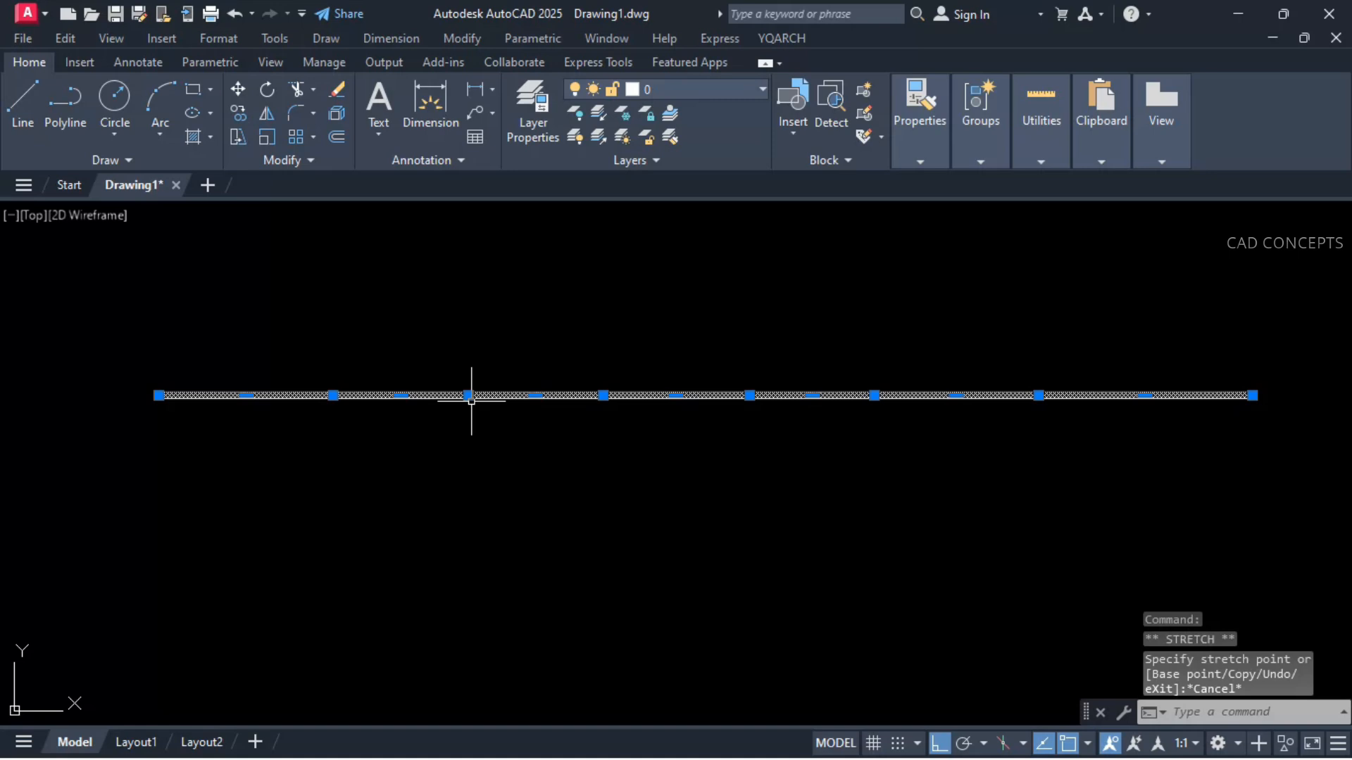
mouse_move(468, 297)
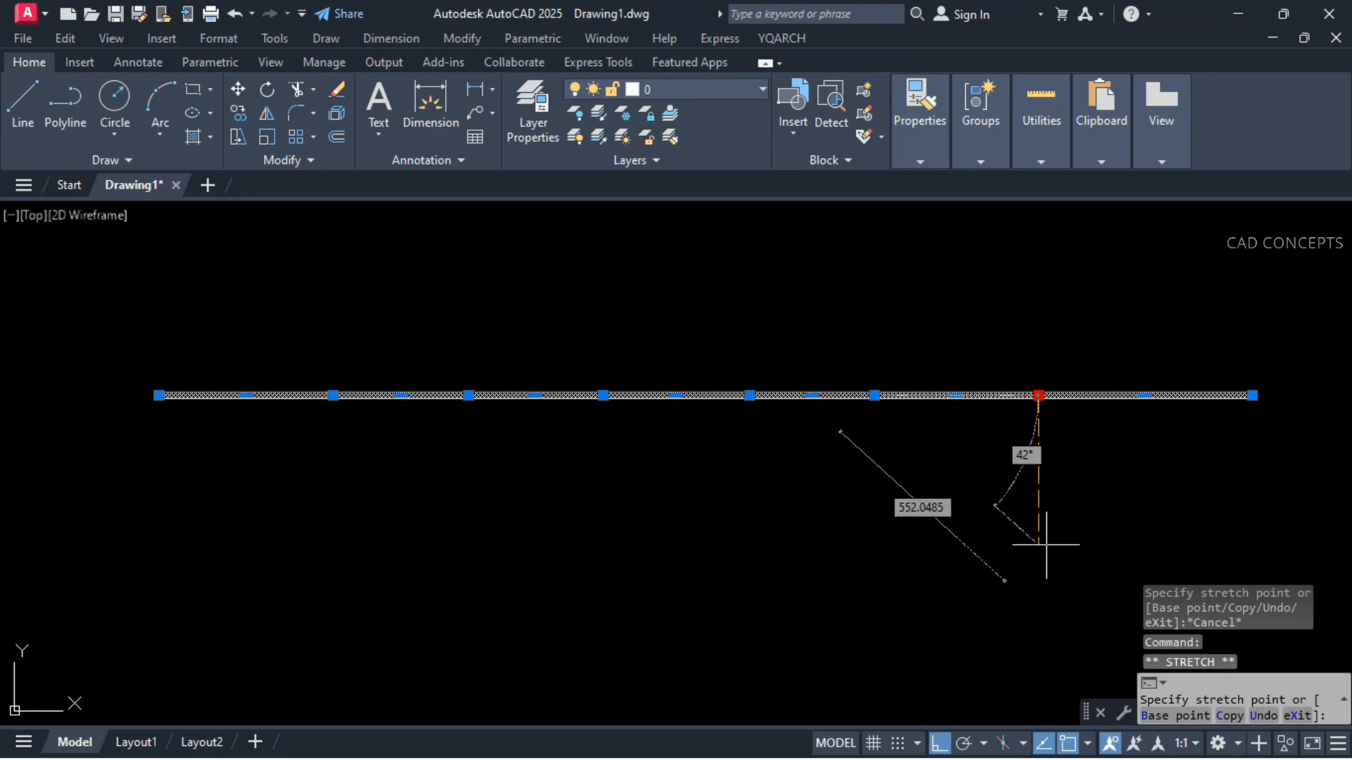
key("Escape")
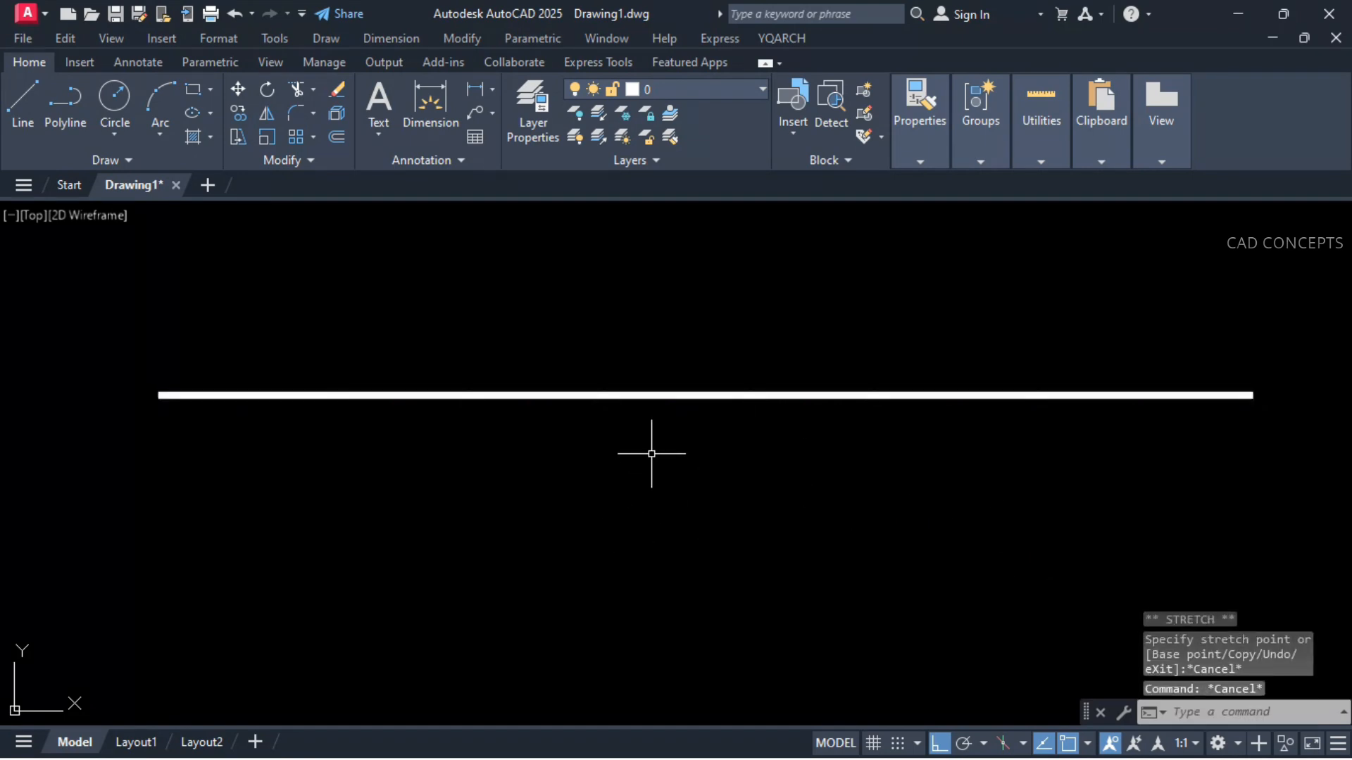
type("XXV")
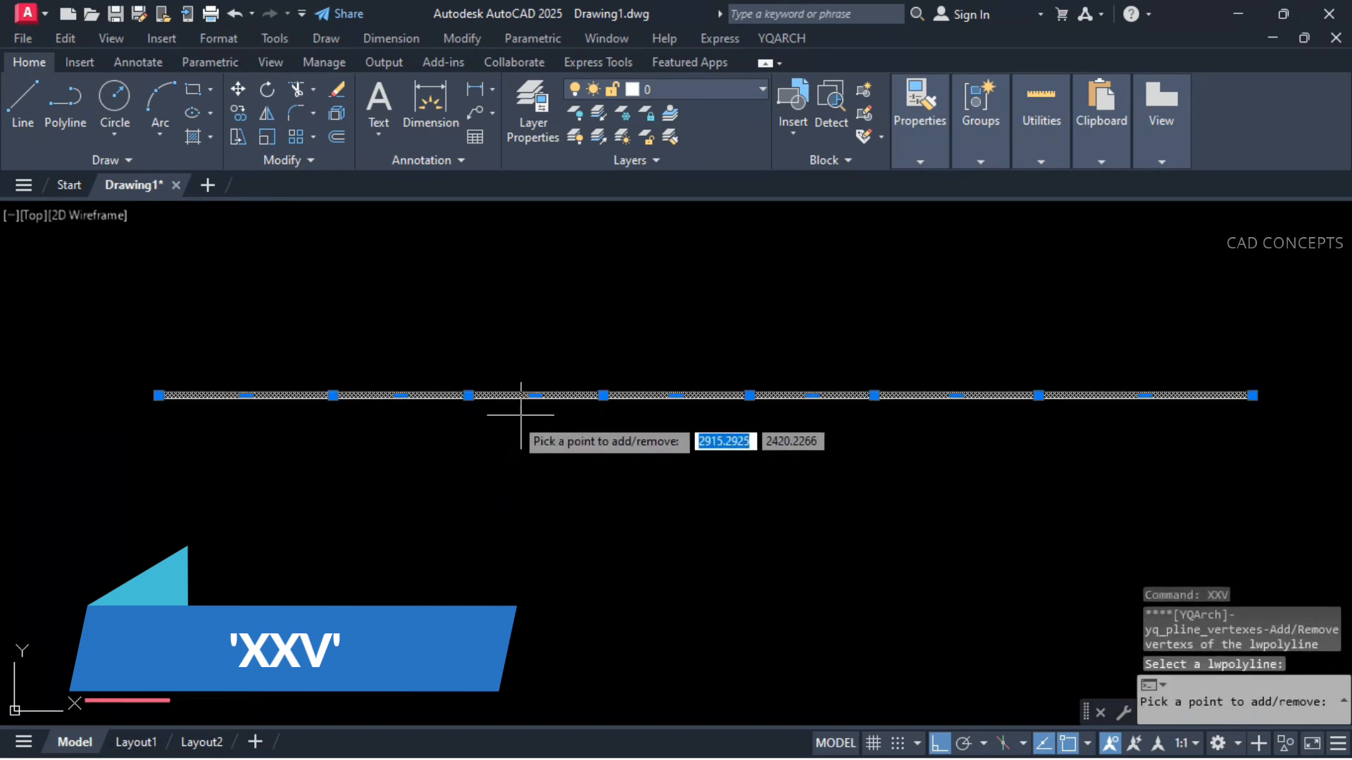
mouse_move(1038, 397)
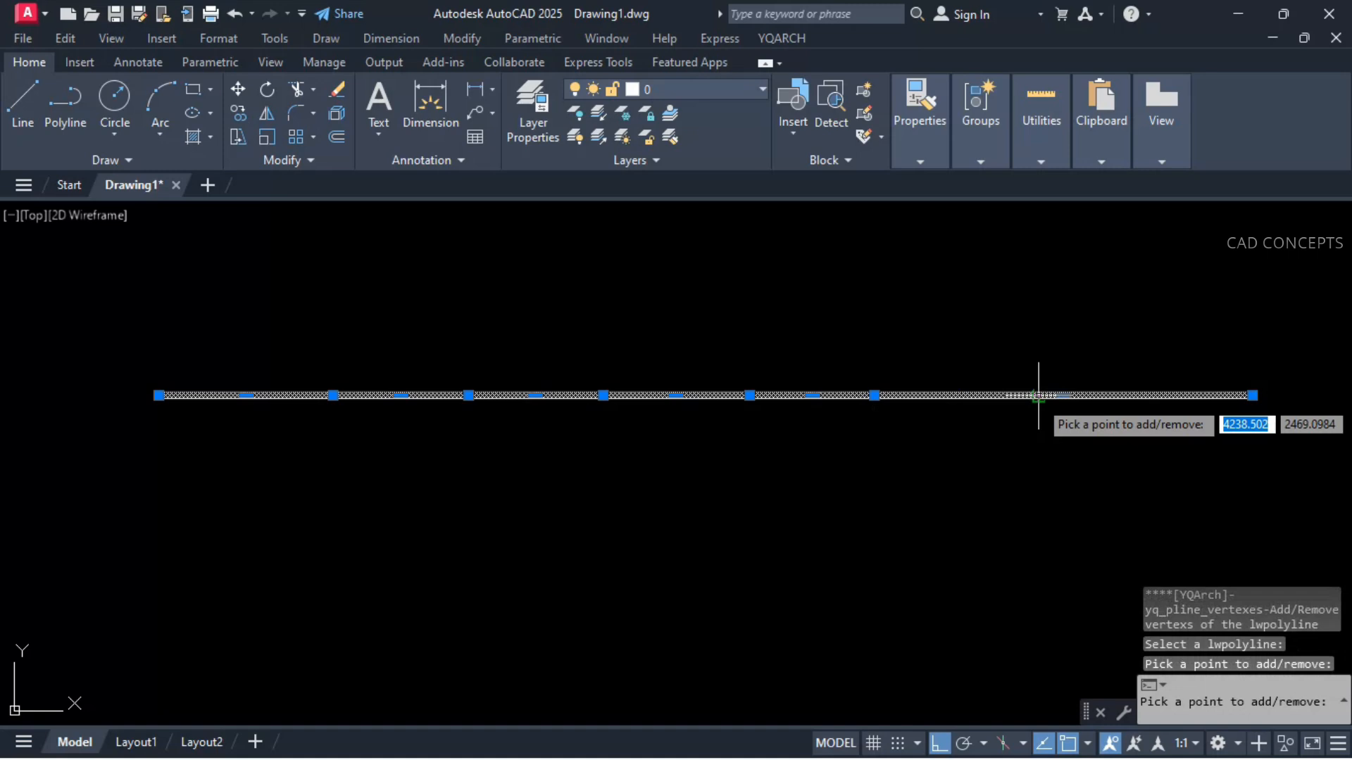
mouse_move(1126, 419)
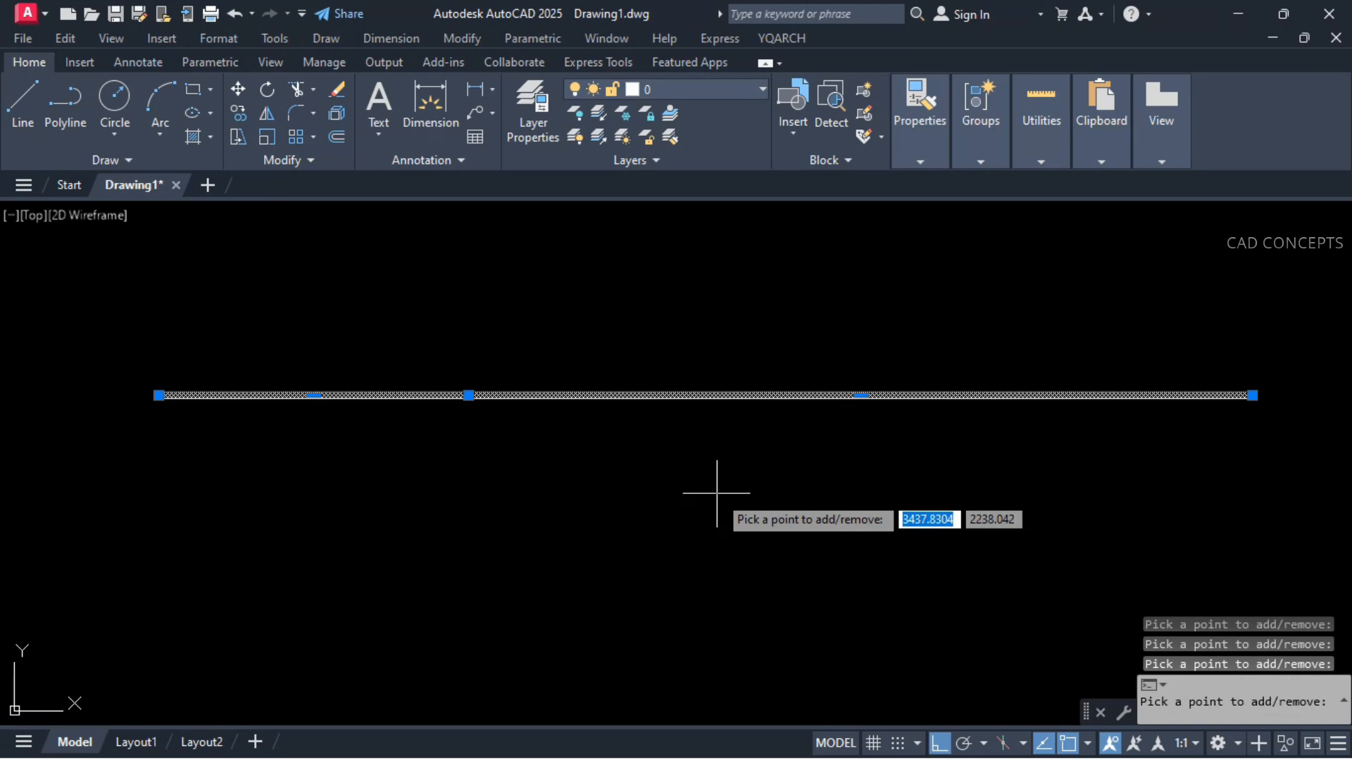
mouse_move(798, 448)
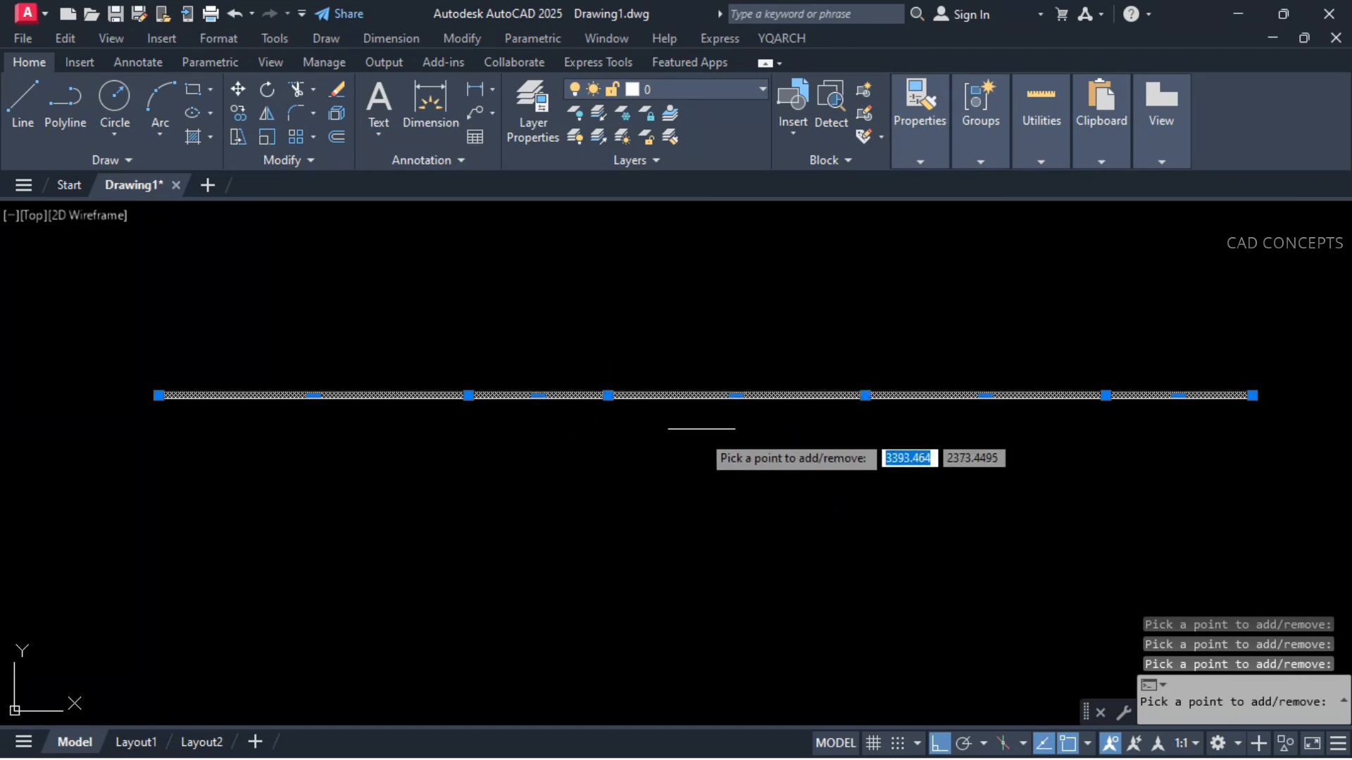
mouse_move(362, 394)
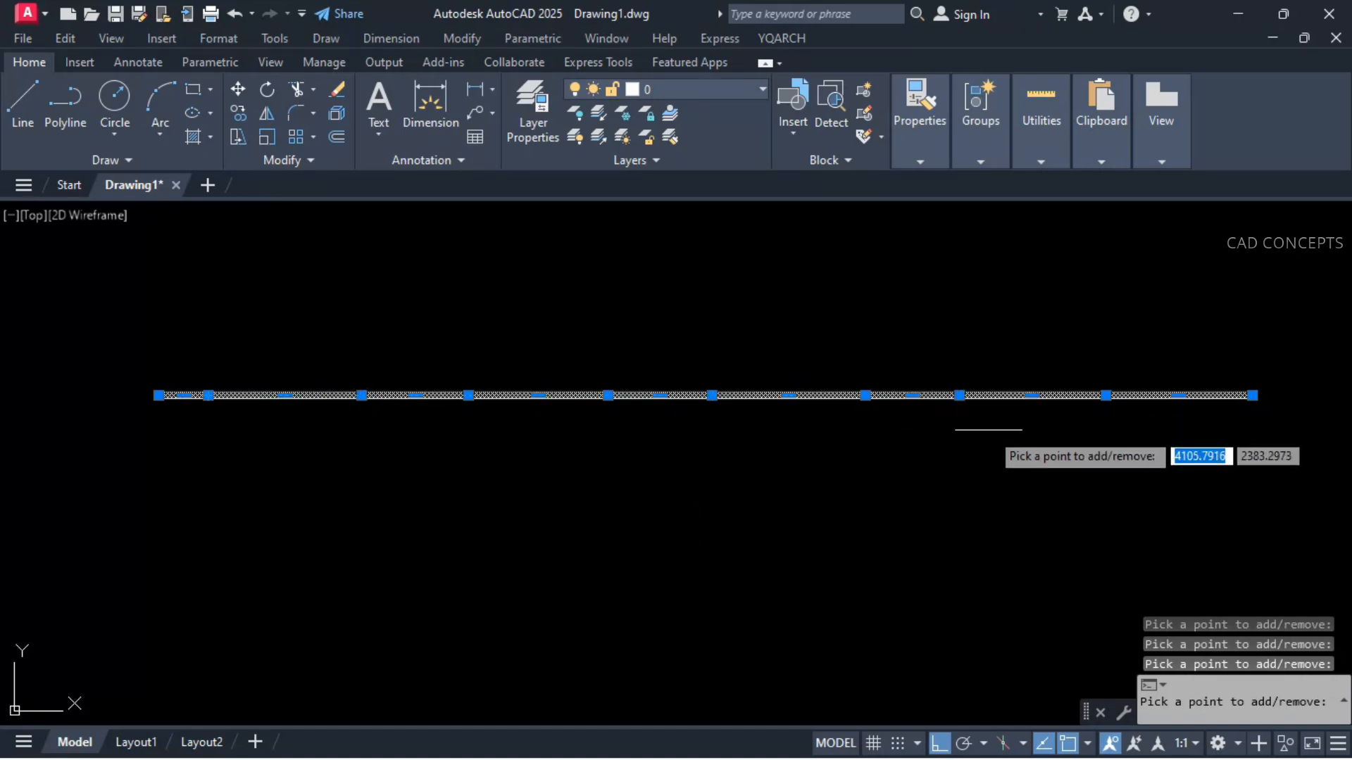
End the XXV add/remove vertex command on the long horizontal polyline.
key("Escape")
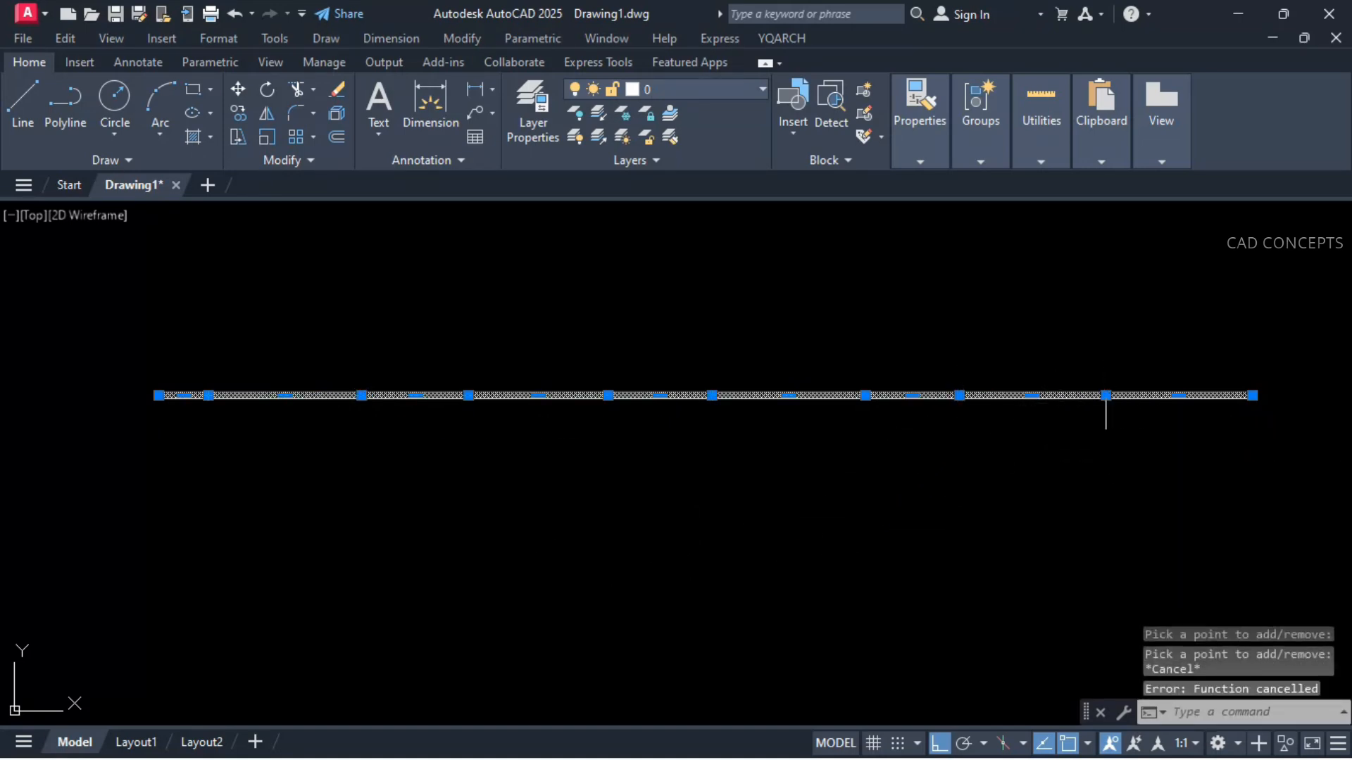
Stretch a vertex grip upward to bend the horizontal polyline into a zigzag.
left_click_drag(1107, 396, 1107, 315)
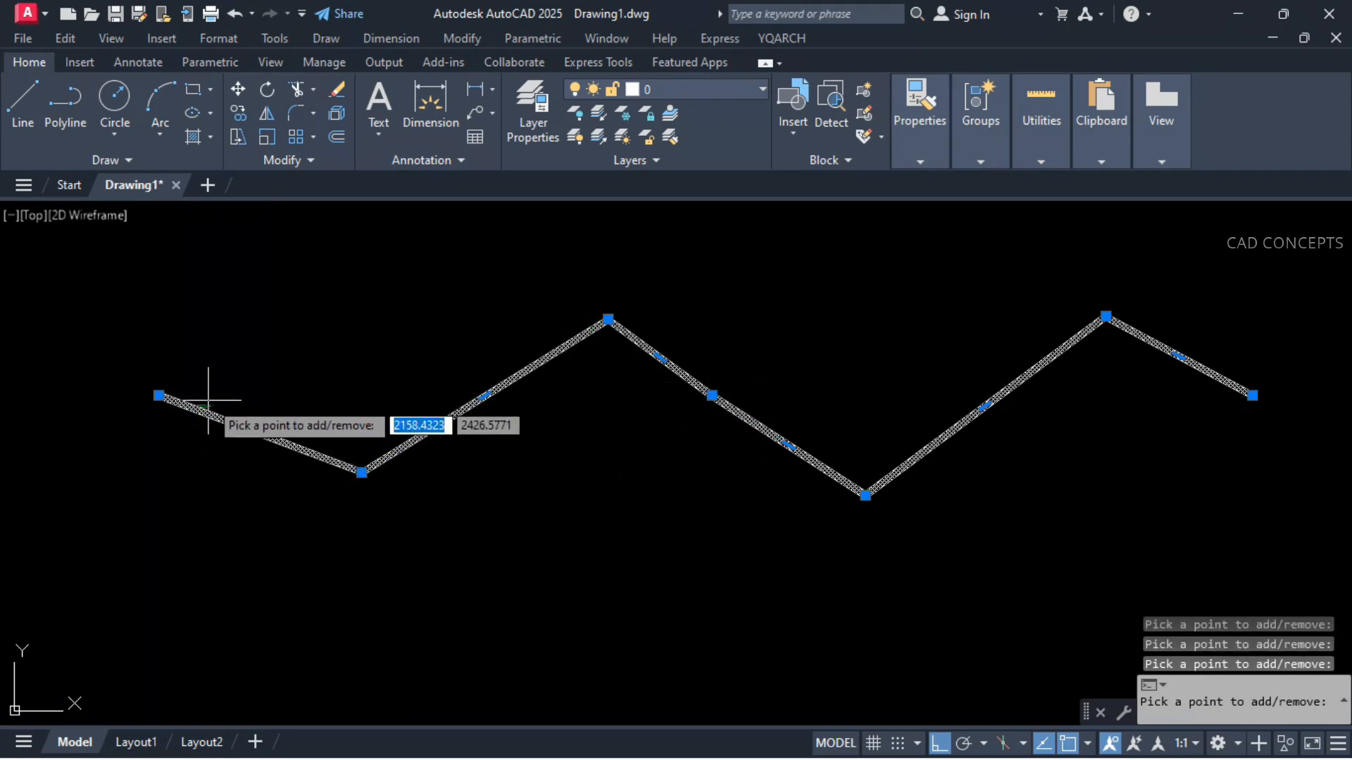
mouse_move(414, 479)
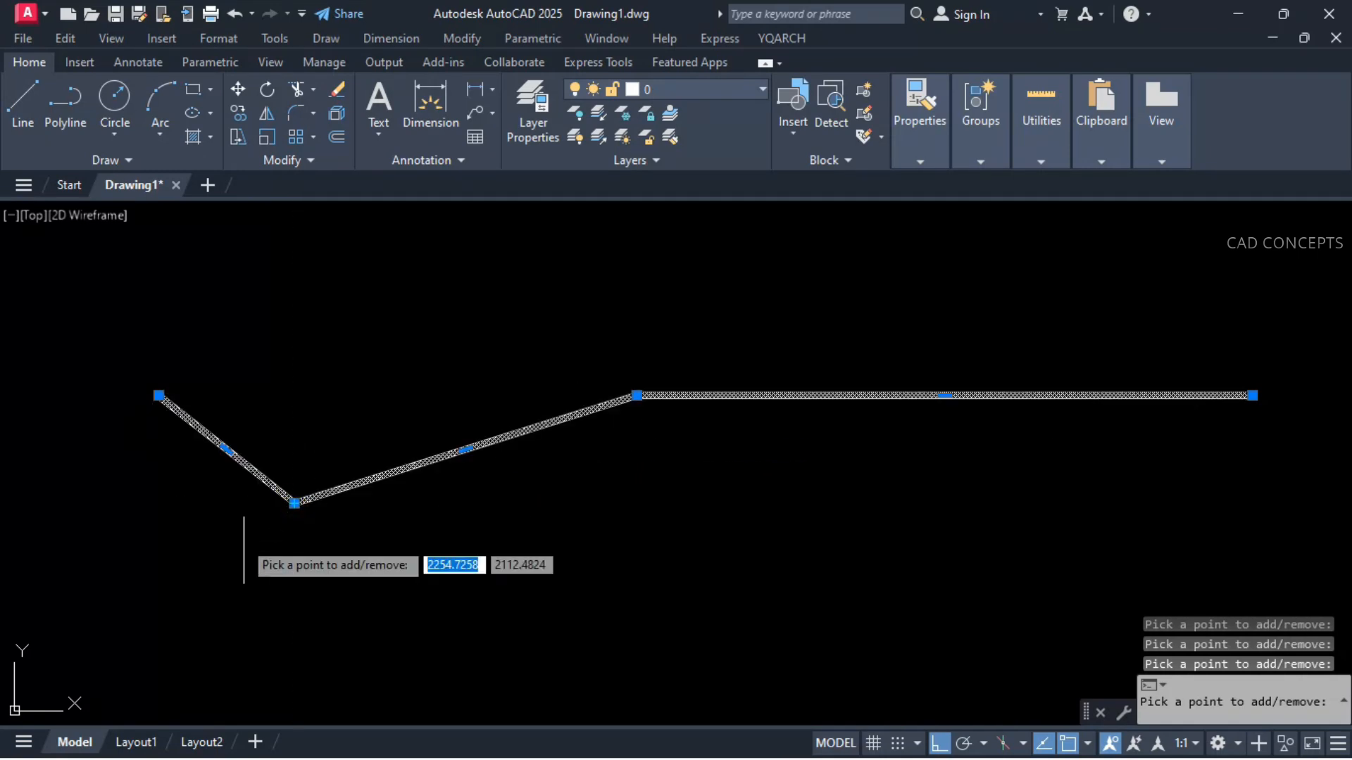
mouse_move(932, 320)
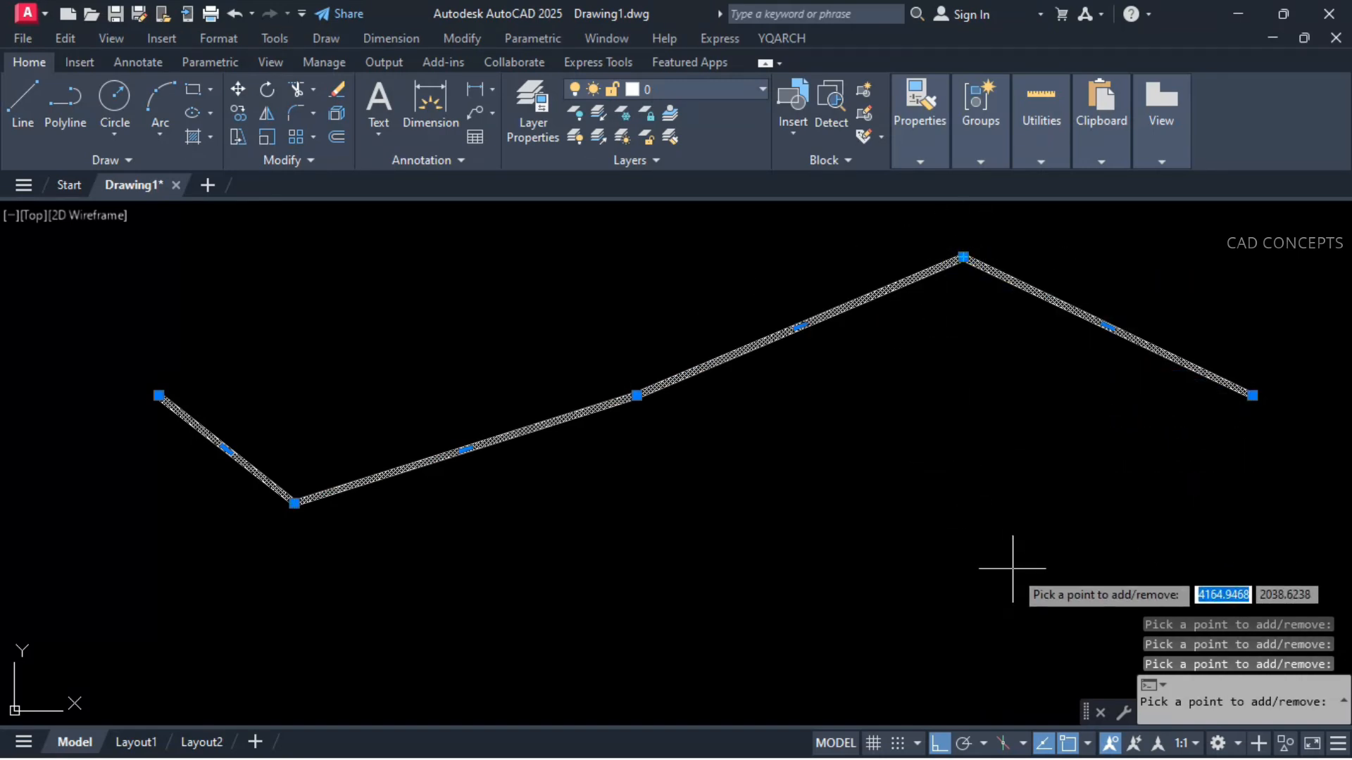
Add vertices pulling the right part downward into a valley and one on the middle segment.
left_click(1059, 617)
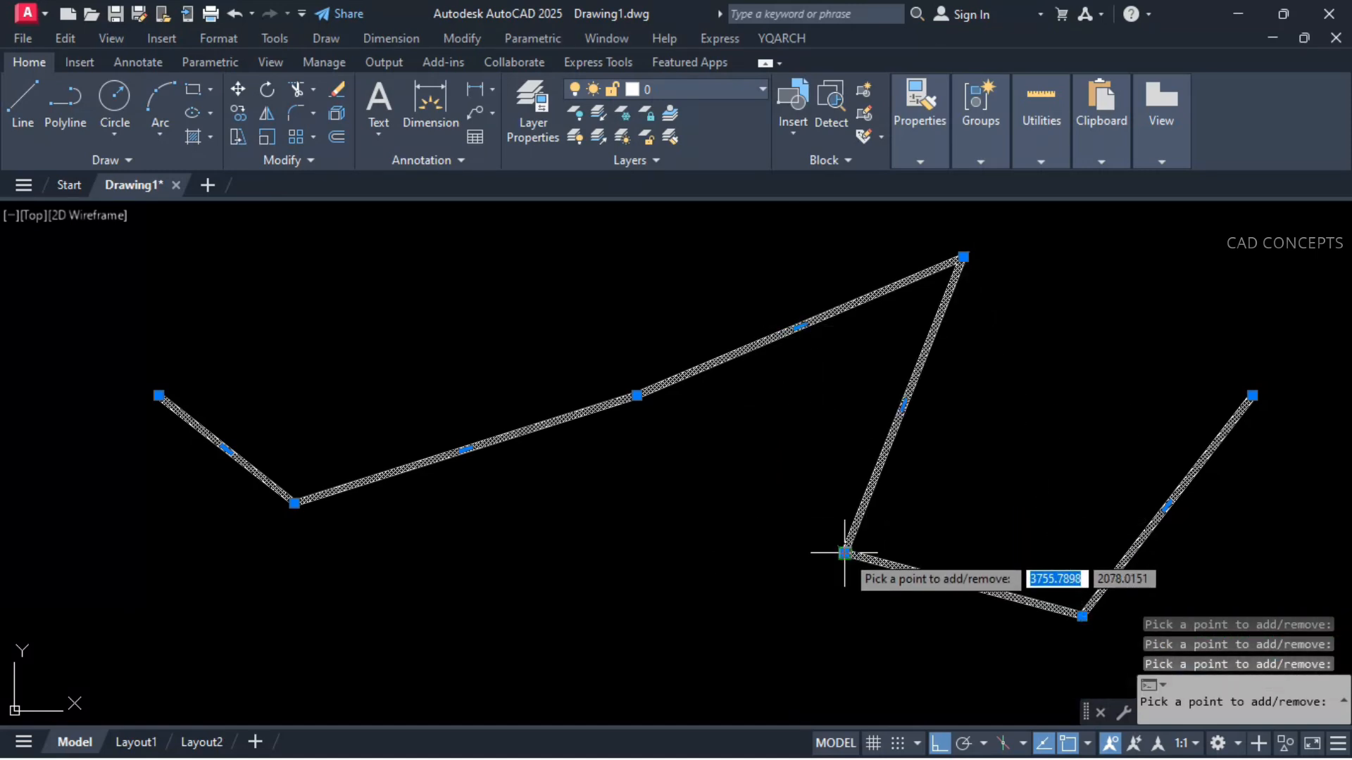
mouse_move(590, 406)
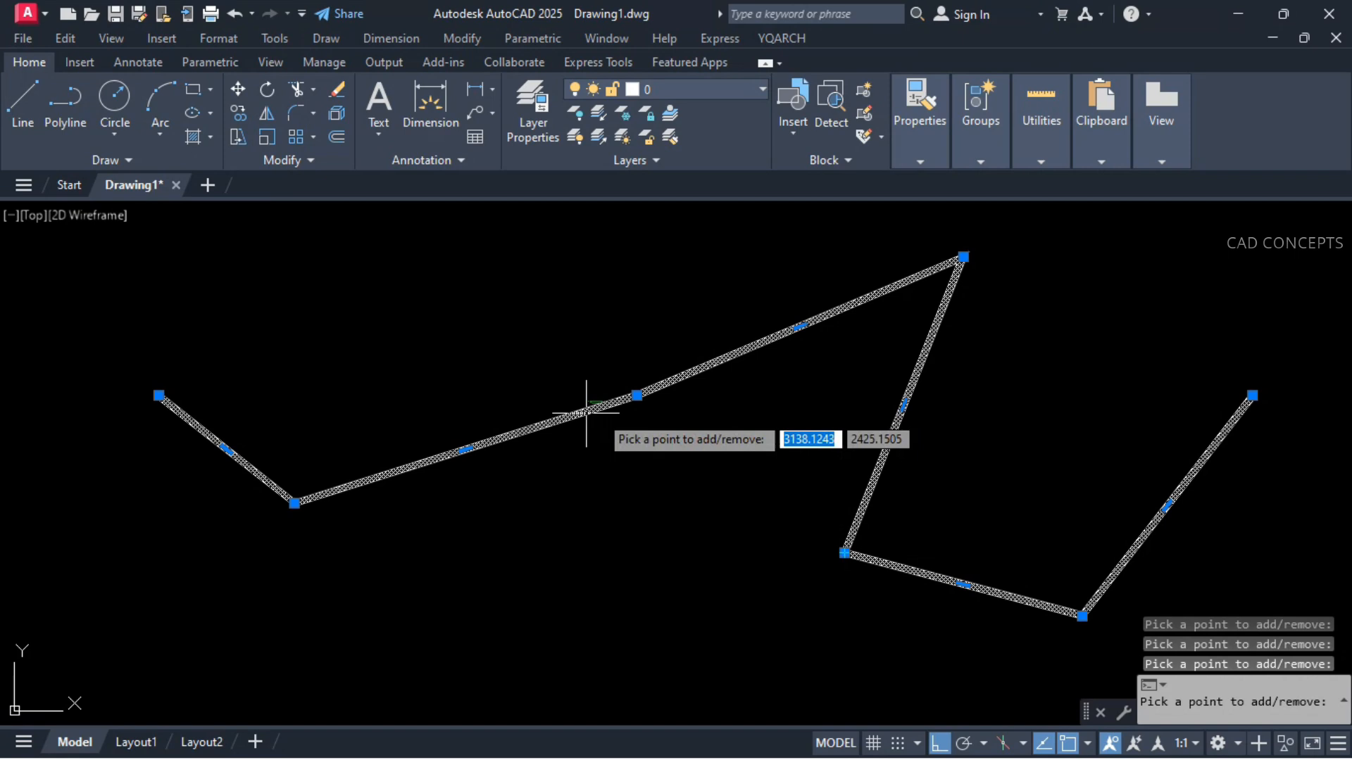
left_click(452, 339)
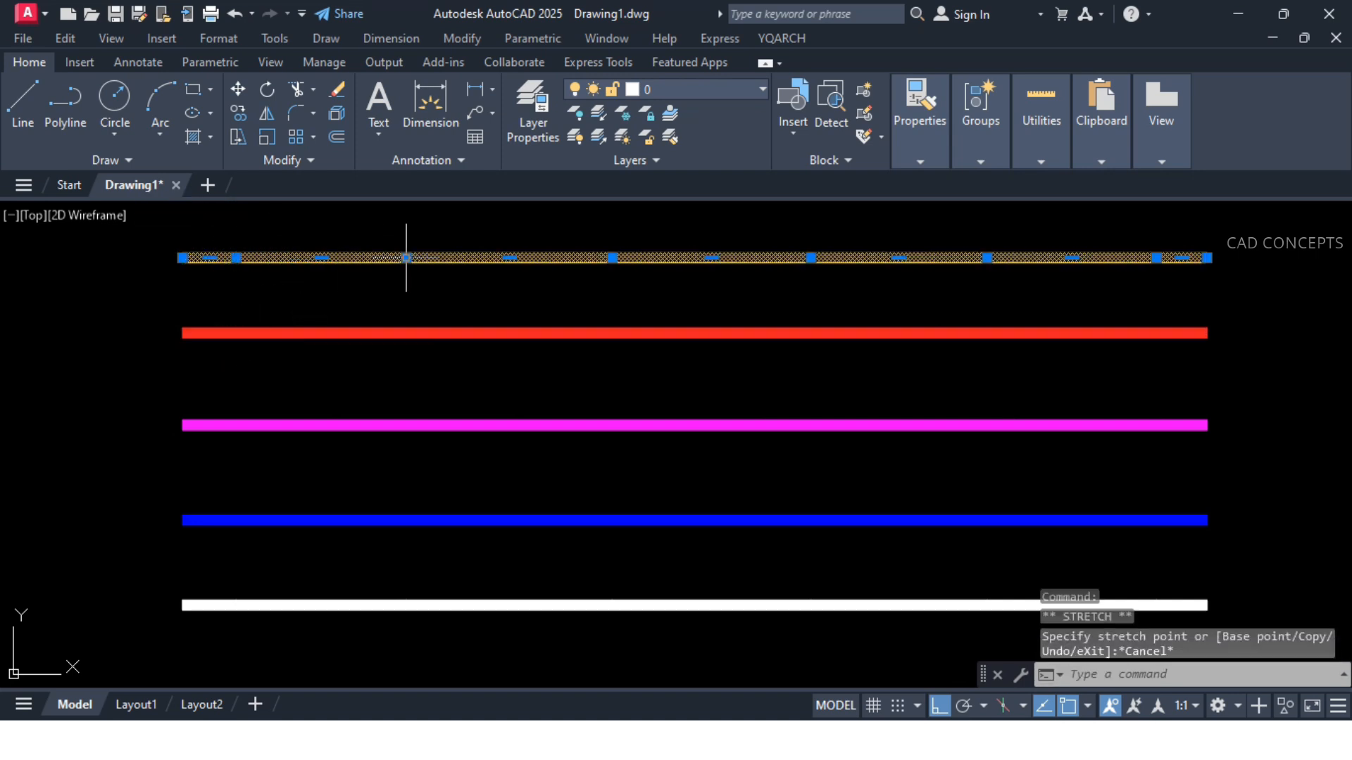
From the red polyline's grip menu, try Add Vertex at a point along it.
right_click(432, 332)
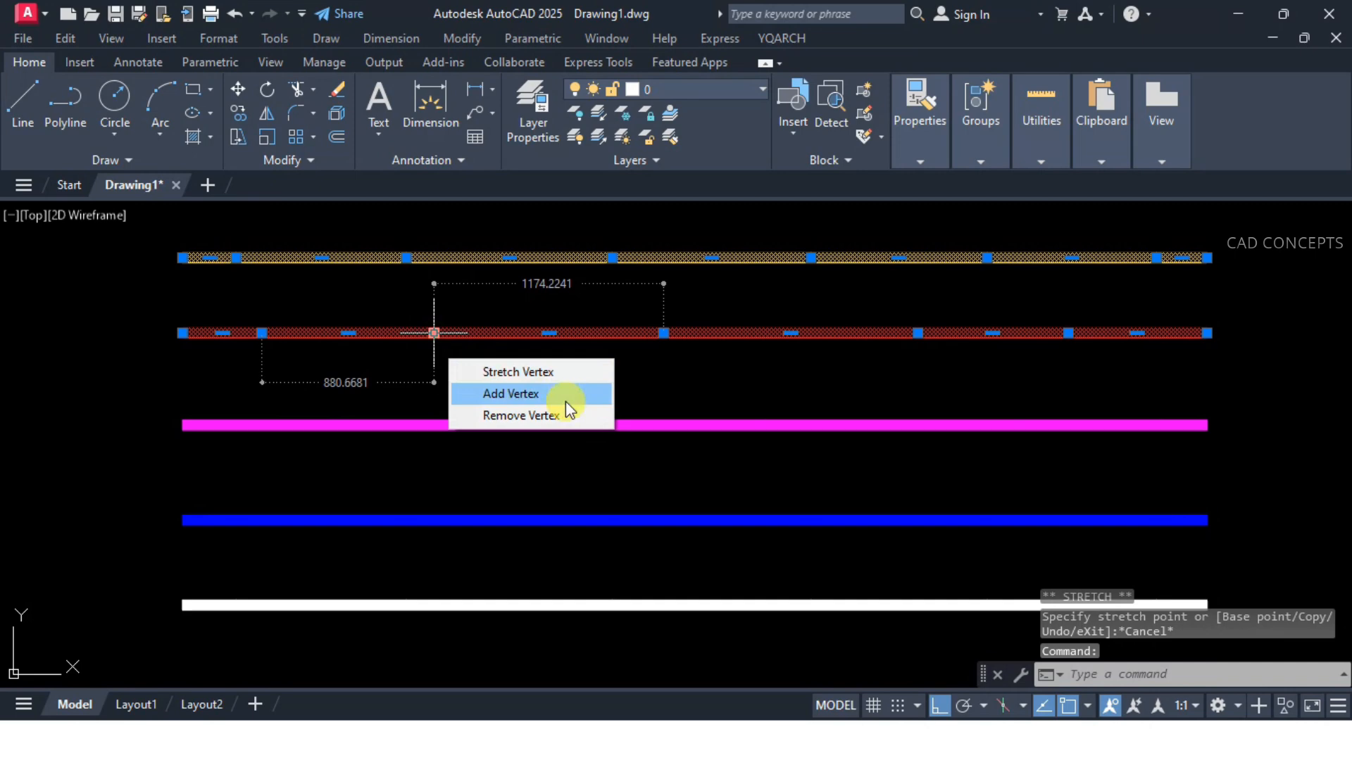
left_click(508, 394)
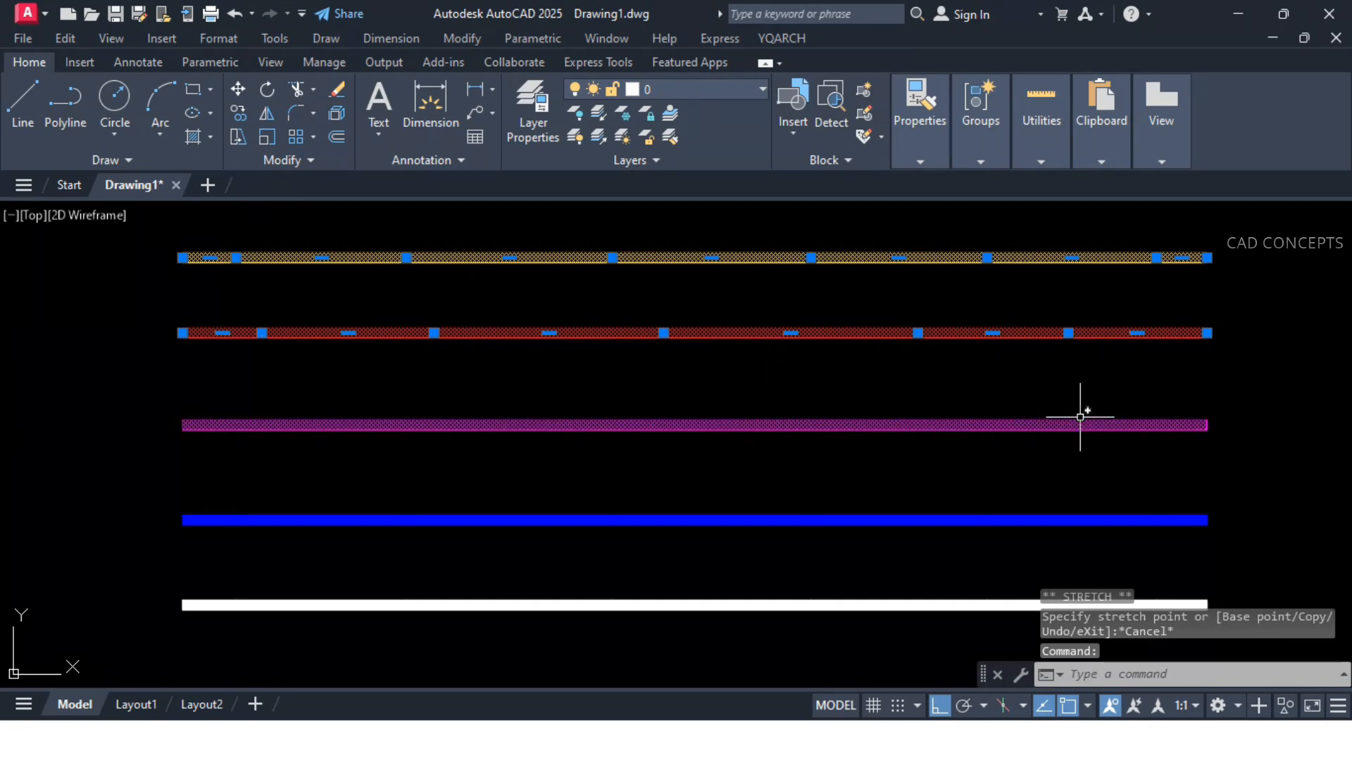
left_click(747, 424)
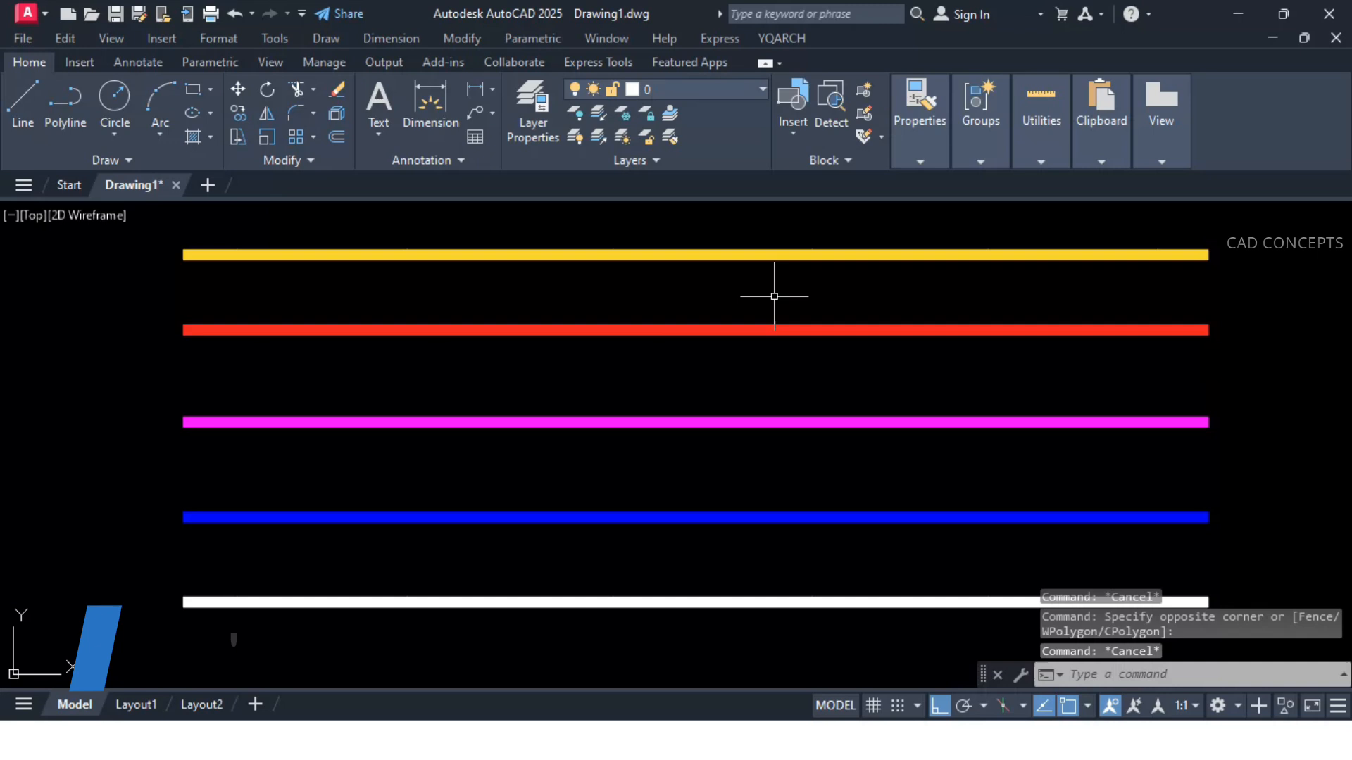
With XXY, optimize the magenta and orange polylines, checking the orange and white lines' vertices.
type("XXY")
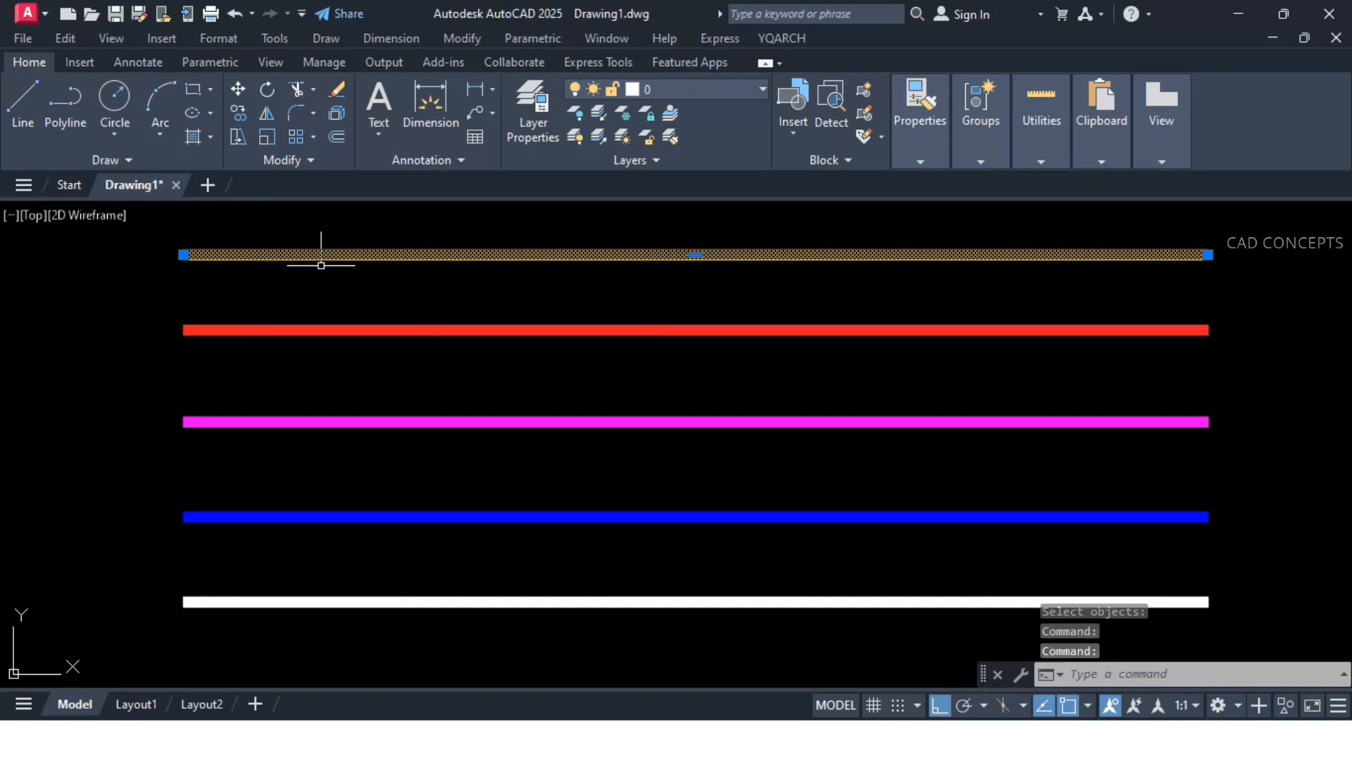
left_click(832, 331)
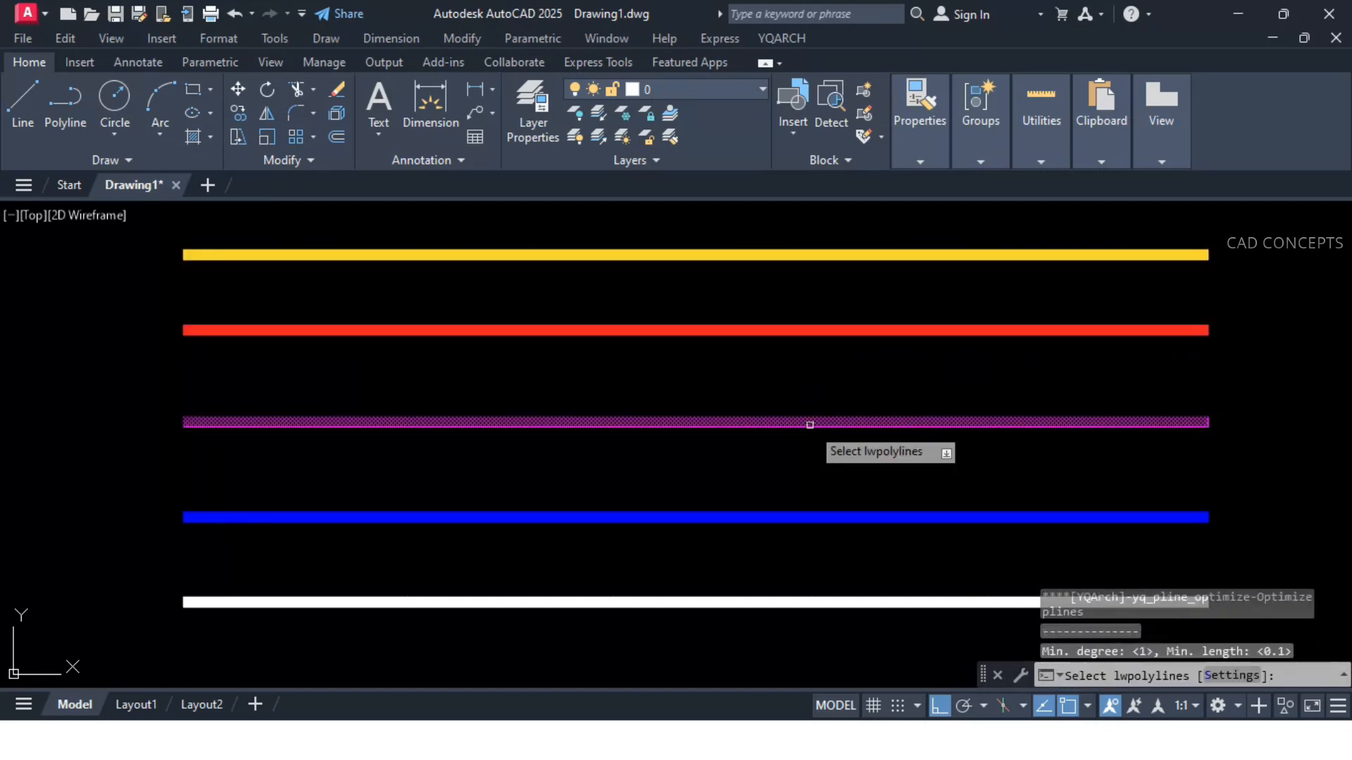
left_click(800, 516)
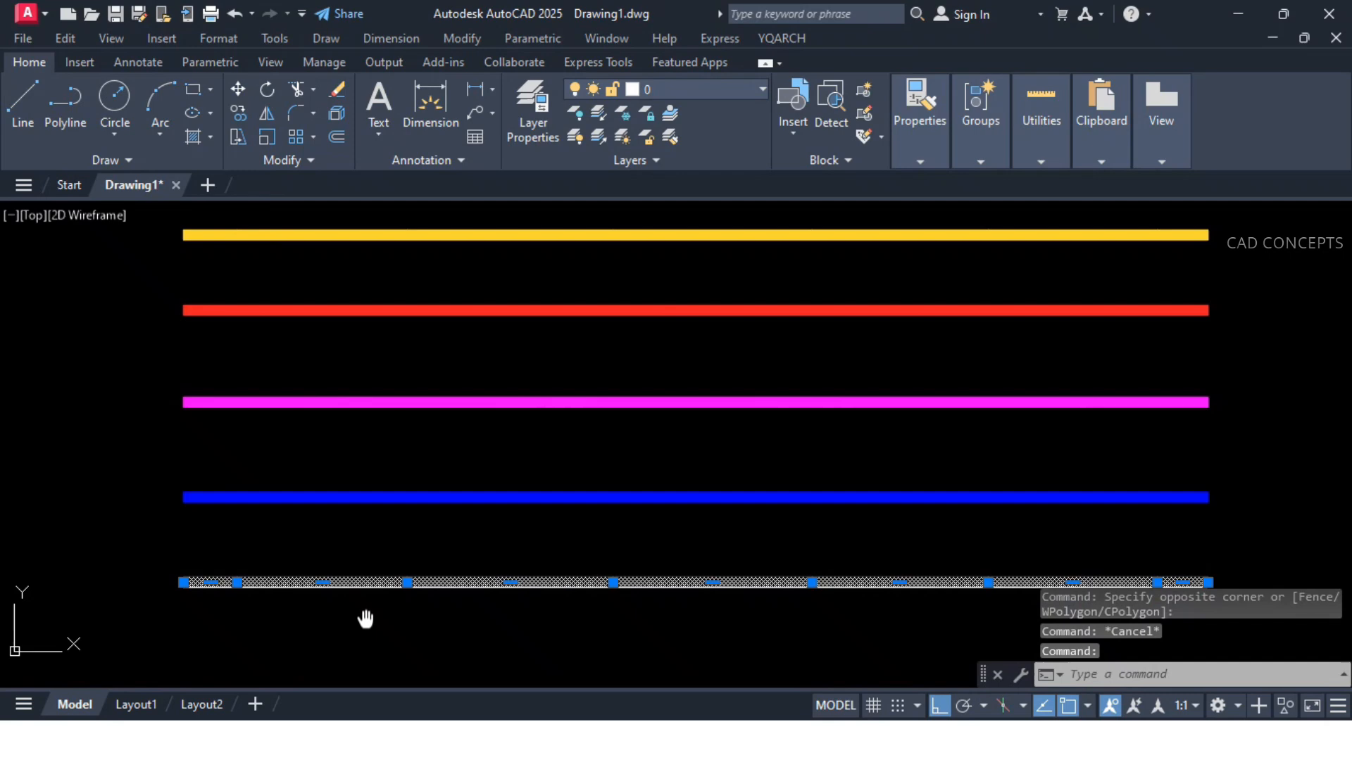
left_click(803, 329)
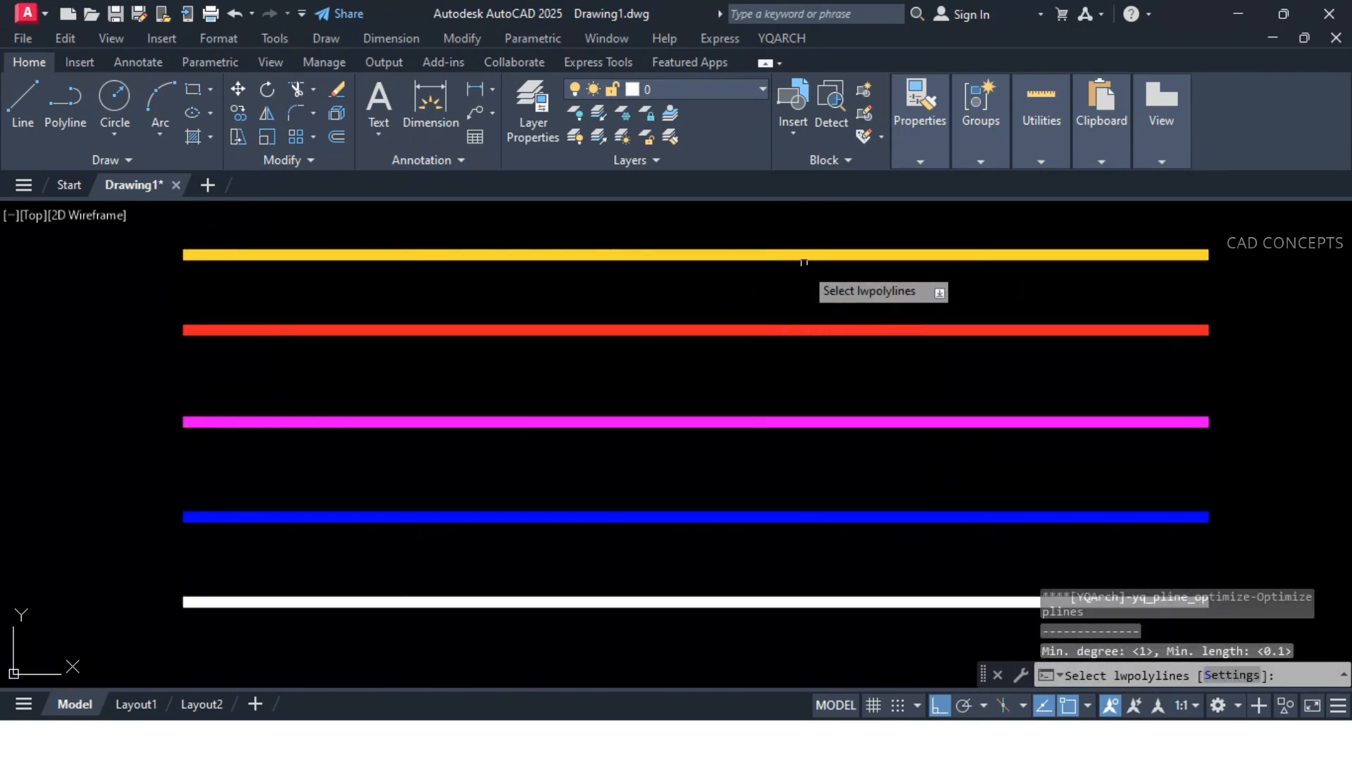
left_click(800, 517)
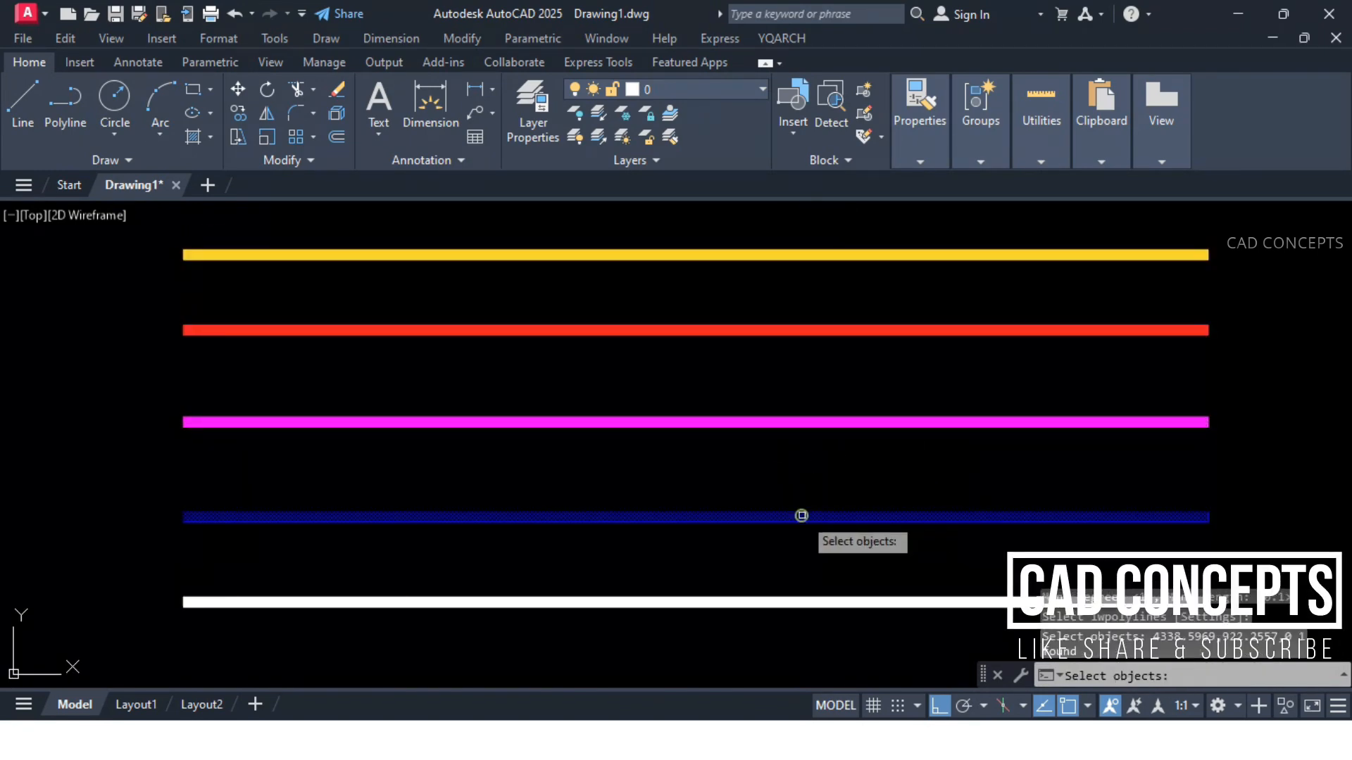